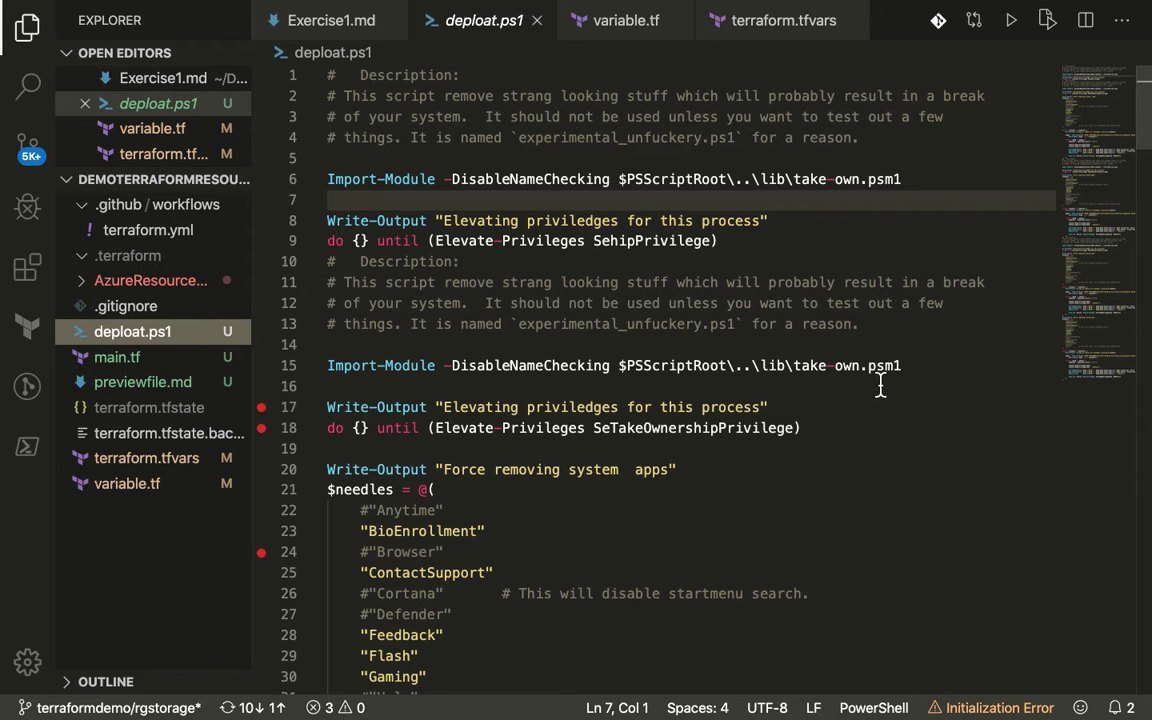
Scroll down and back up through the deploat.ps1 script to review it
{"action": "scroll", "scroll_direction": "down", "scroll_amount": 3}
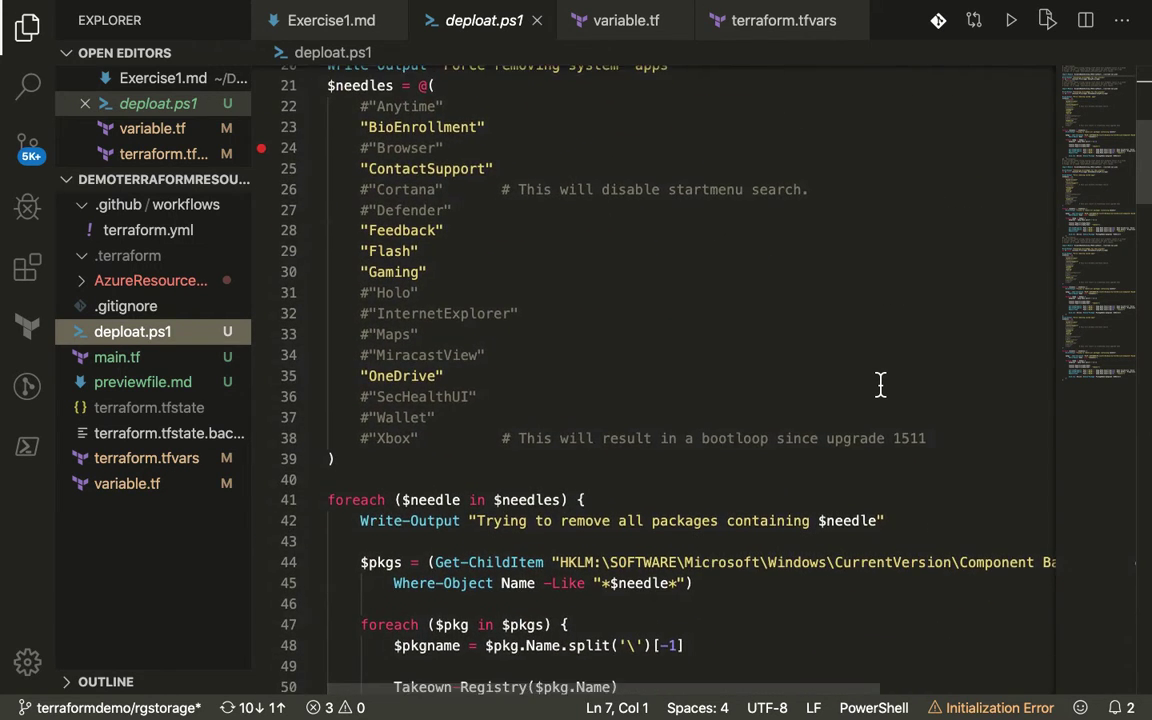
{"action": "scroll", "scroll_direction": "up", "scroll_amount": 3}
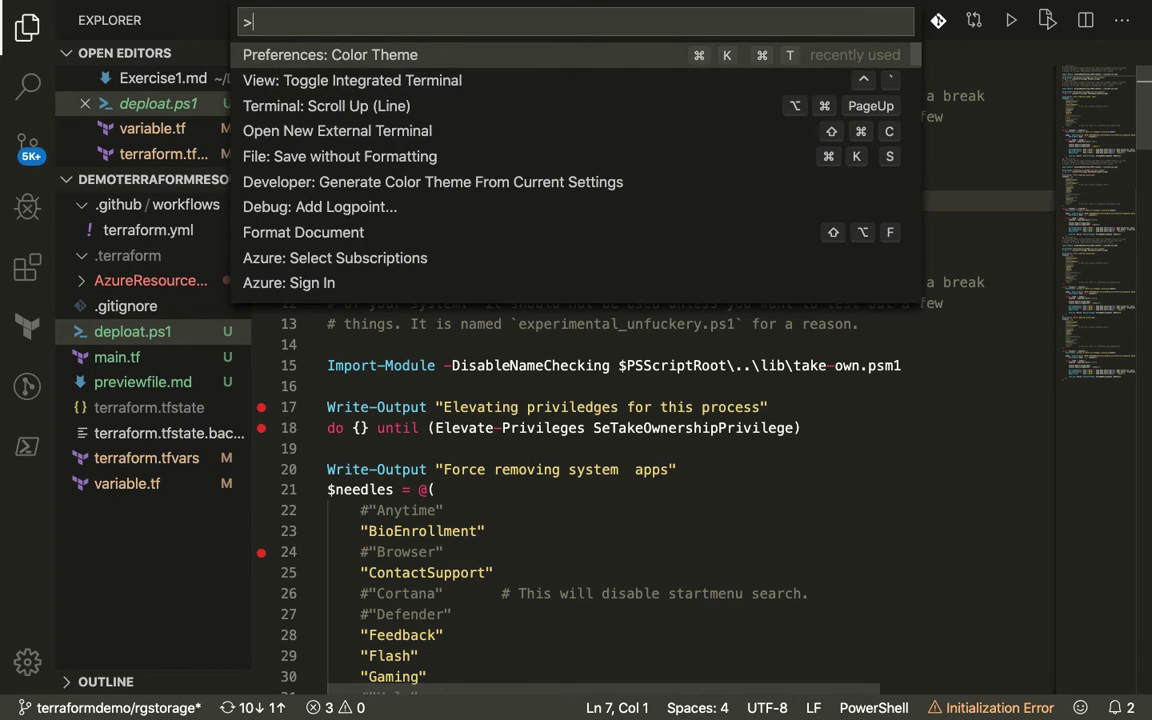
Filter the Command Palette with 'thems', then dismiss the theme commands list
{"action": "type", "text": "thems"}
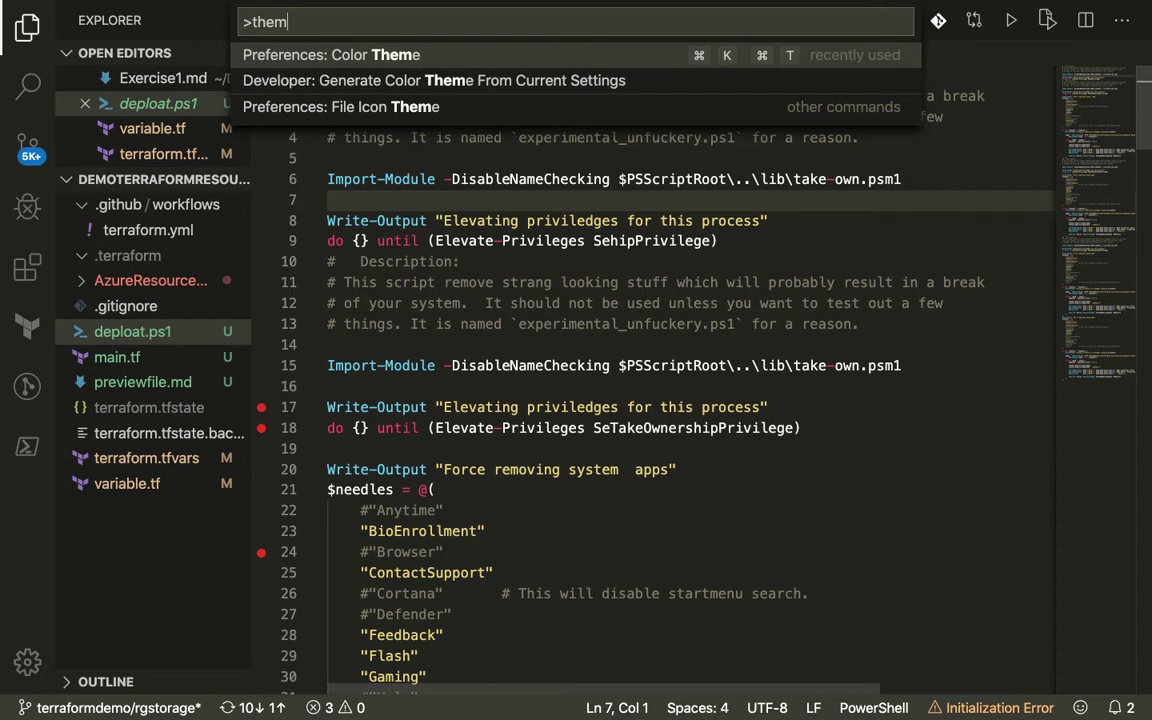
{"action": "left_click", "coordinate": [330, 54]}
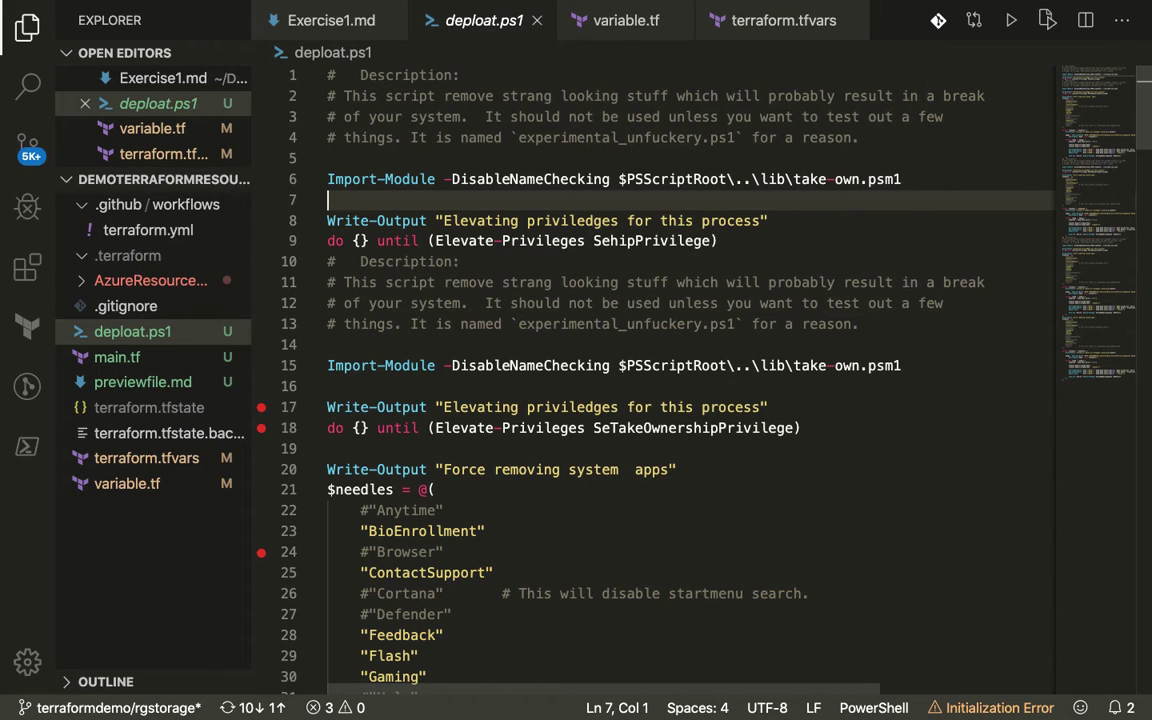
{"action": "mouse_move", "coordinate": [859, 337]}
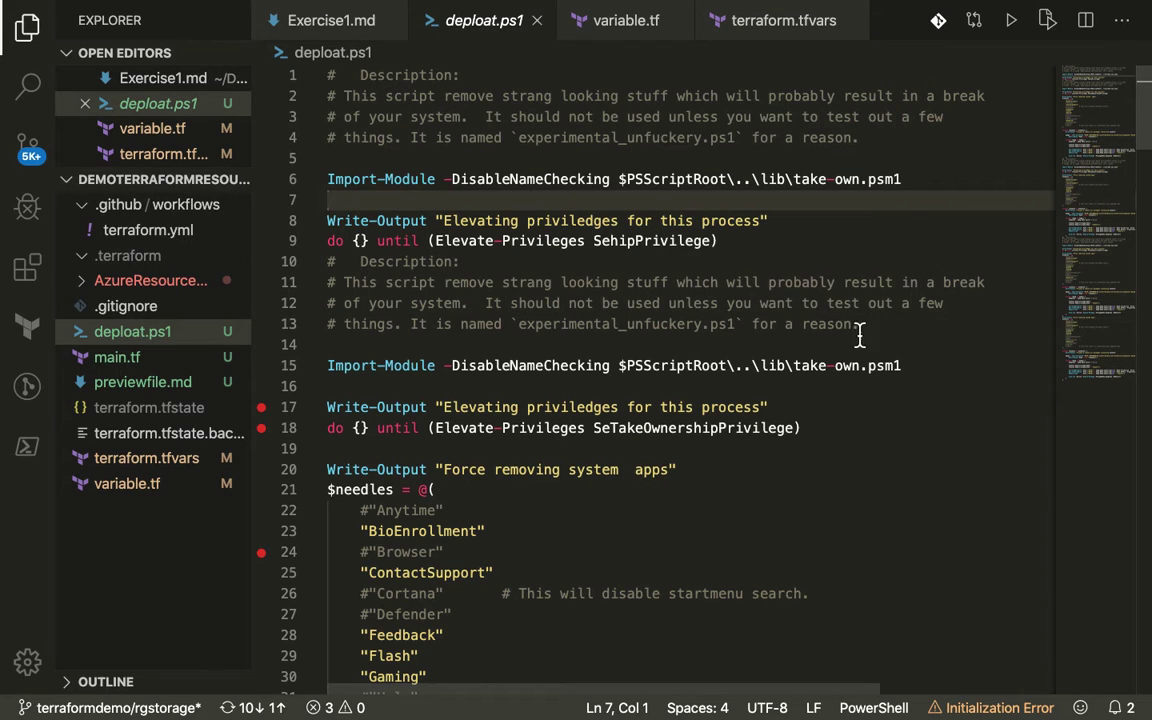
Skim deploat.ps1 and place cursors from line 8 down to line 18
{"action": "scroll", "scroll_direction": "down", "scroll_amount": 3}
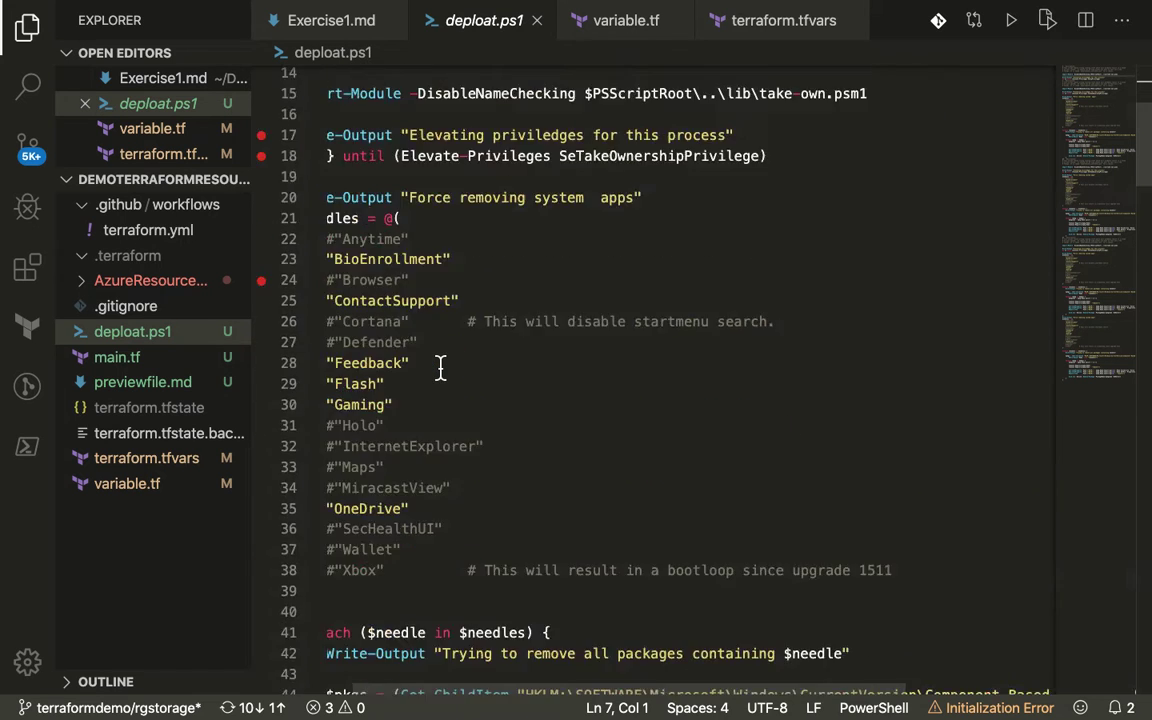
{"action": "scroll", "scroll_direction": "up", "scroll_amount": 3}
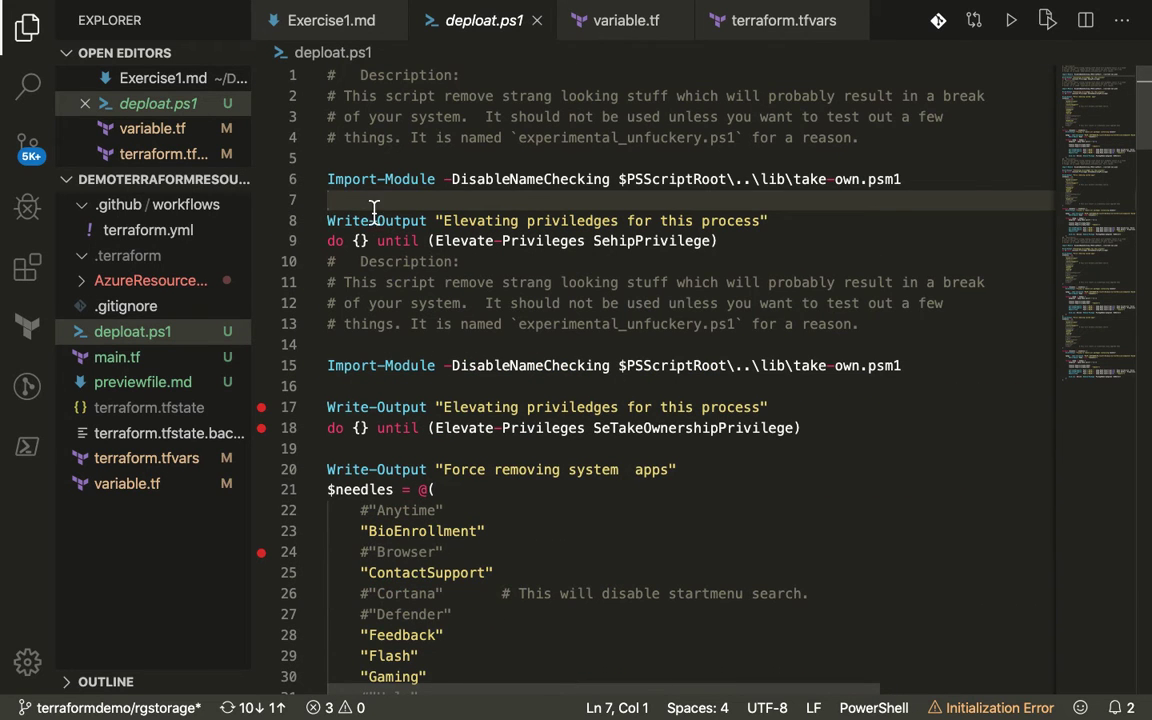
{"action": "left_click", "coordinate": [331, 179]}
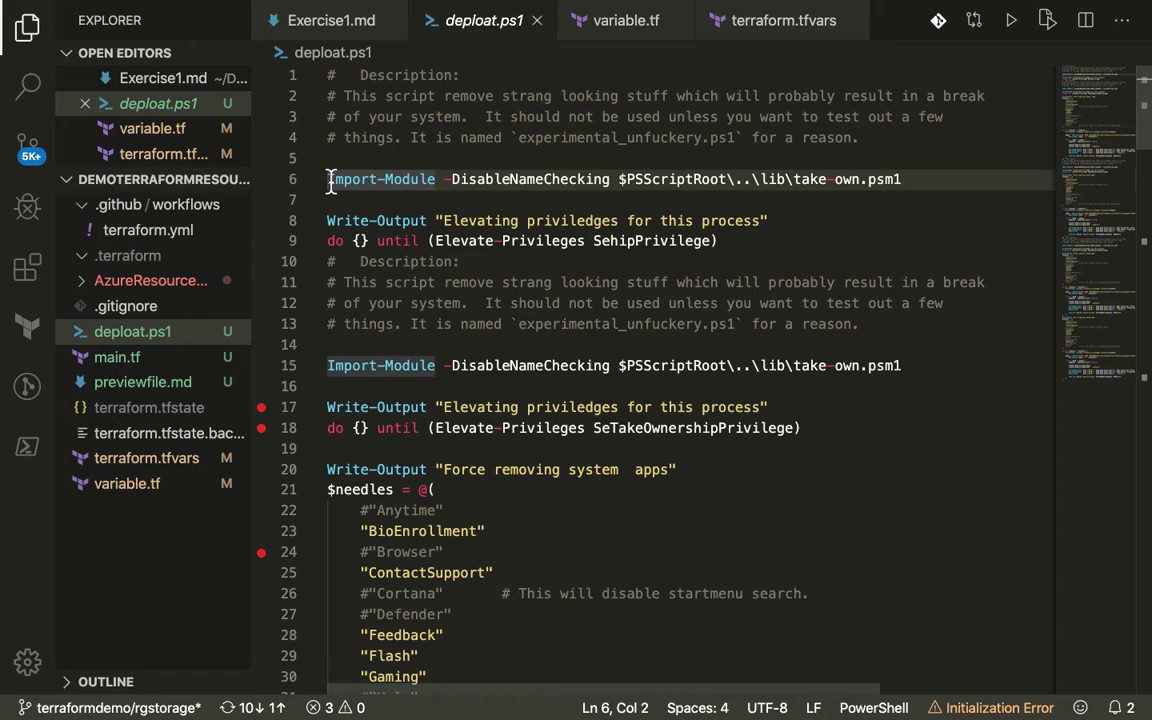
{"action": "left_click", "coordinate": [328, 179]}
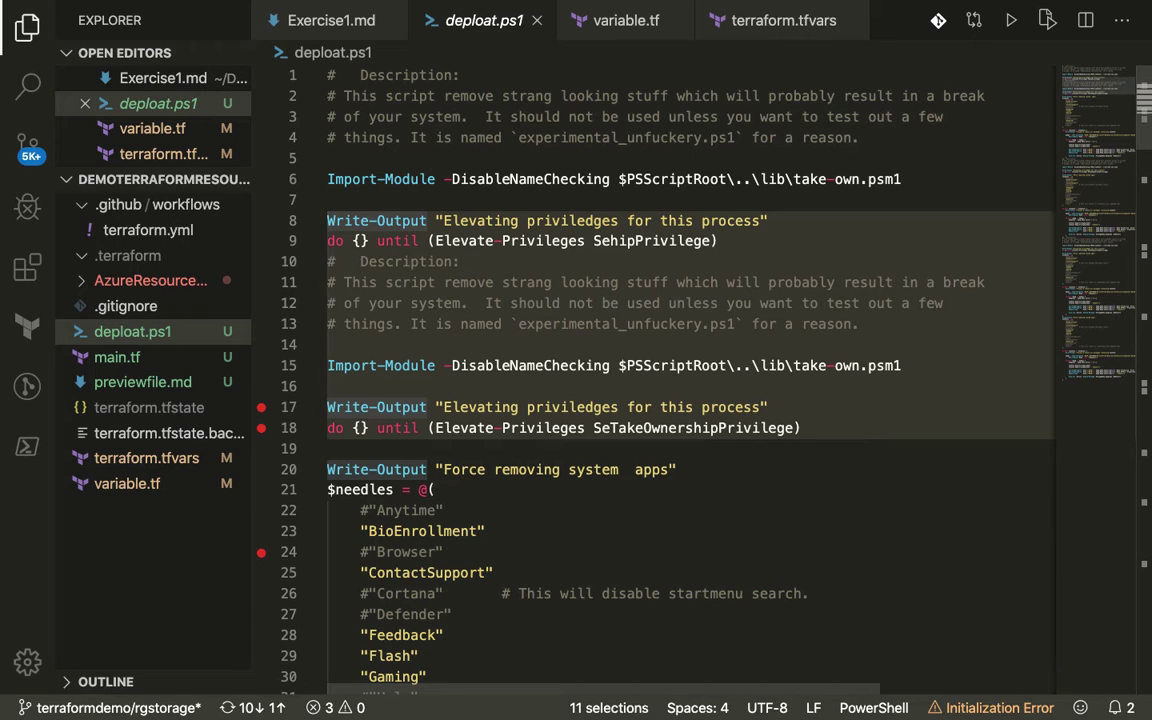
Type test text 'fmefj' and 'vbekvj' with multiple cursors, then return to one cursor
{"action": "type", "text": "fmefj"}
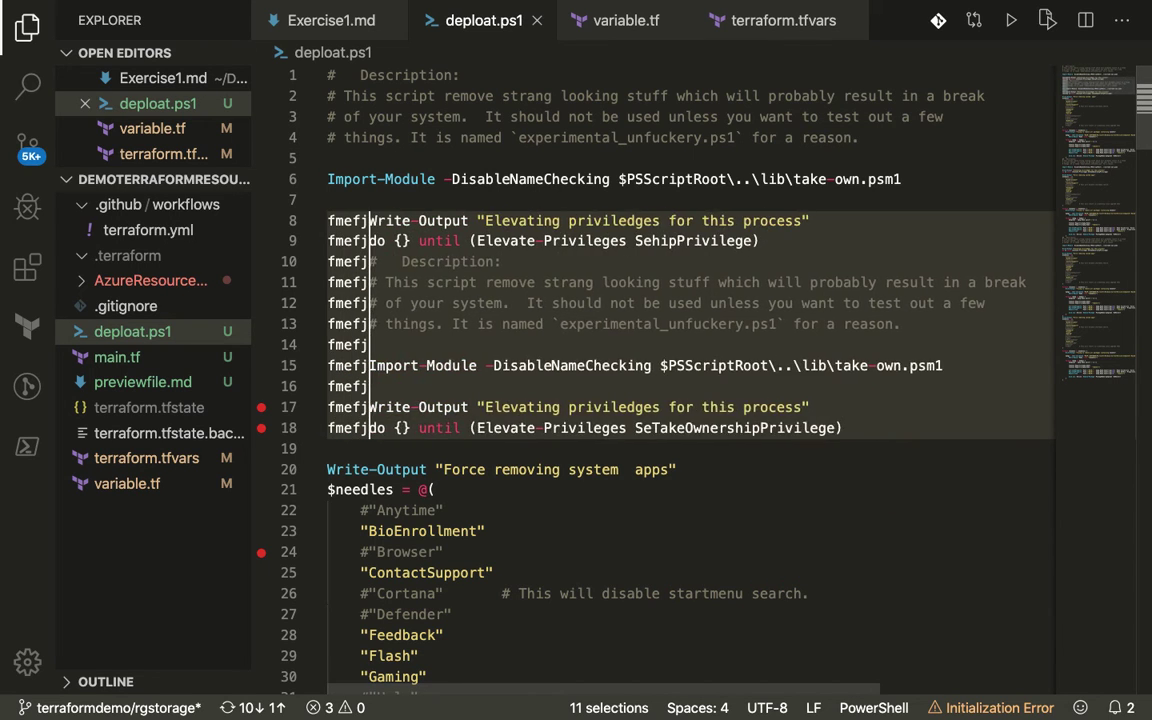
{"action": "type", "text": "vbekvj"}
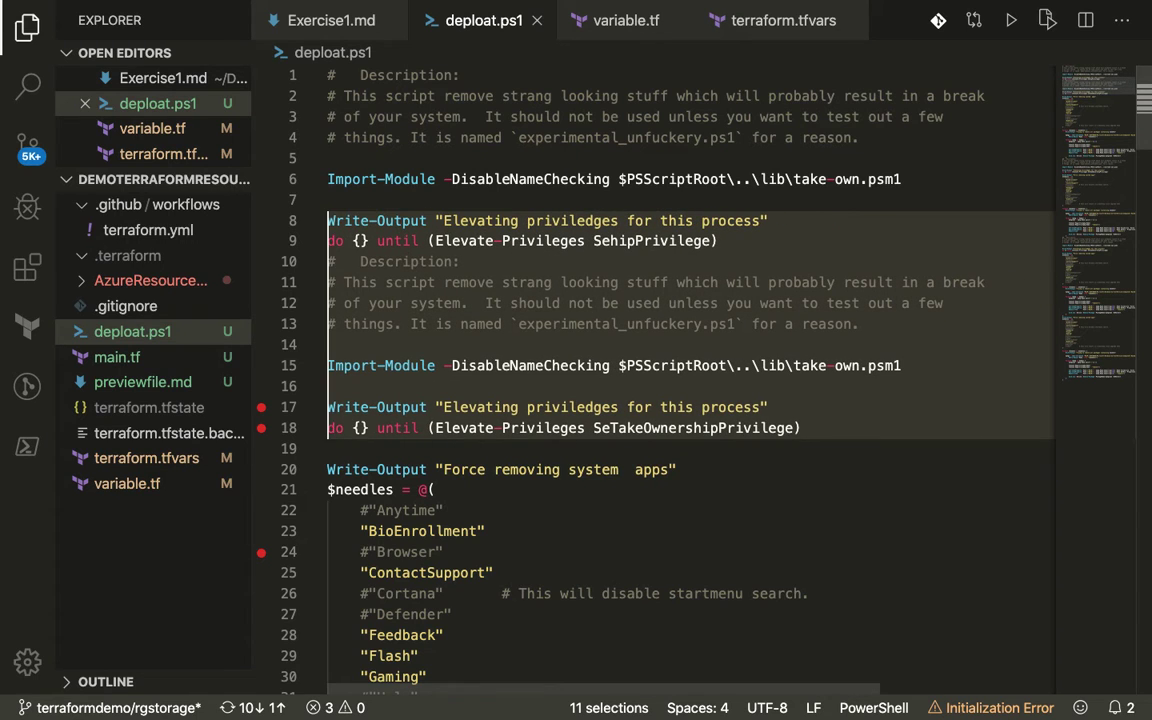
{"action": "left_click", "coordinate": [329, 220]}
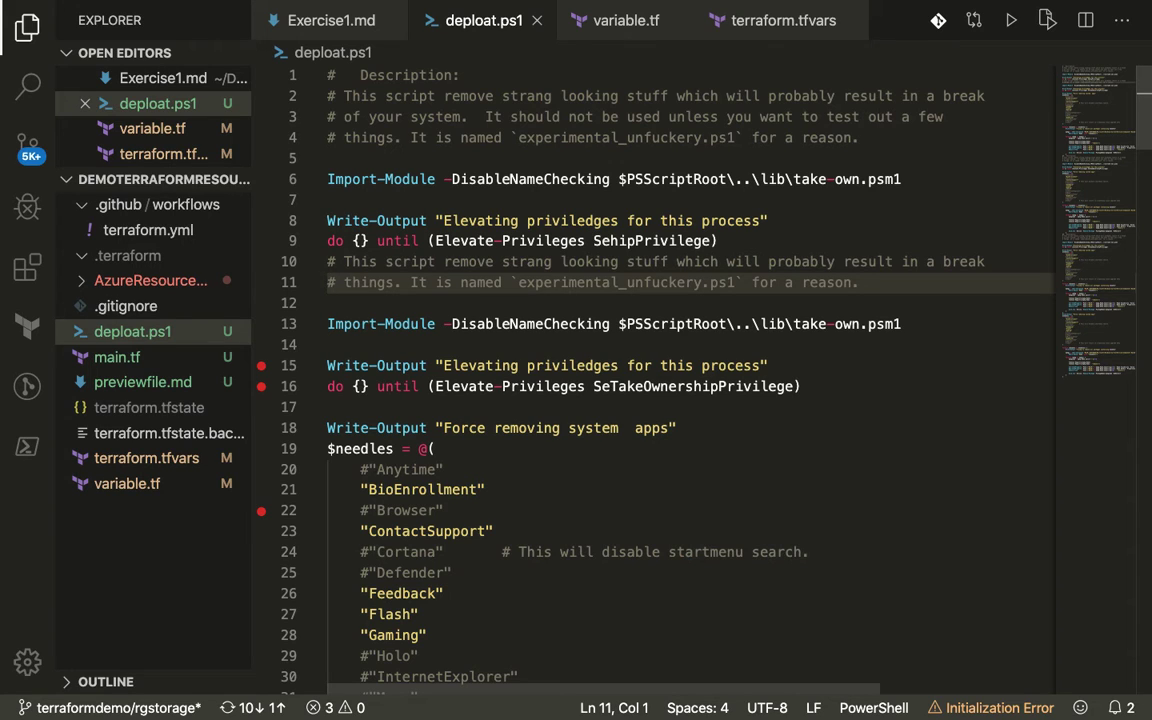
Scroll down to the end of deploat.ps1
{"action": "scroll", "scroll_direction": "down", "scroll_amount": 3}
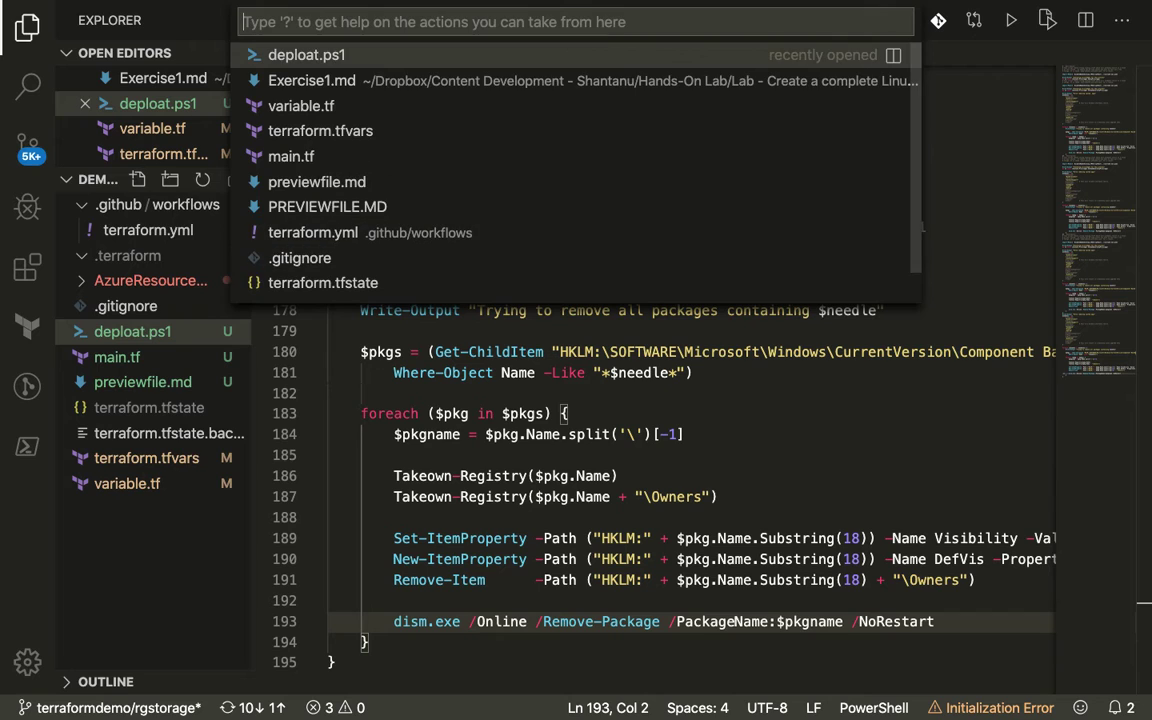
Open variable.tf, cycle through the deploat.ps1 and Exercise1.md tabs, and end on variable.tf
{"action": "left_click", "coordinate": [301, 105]}
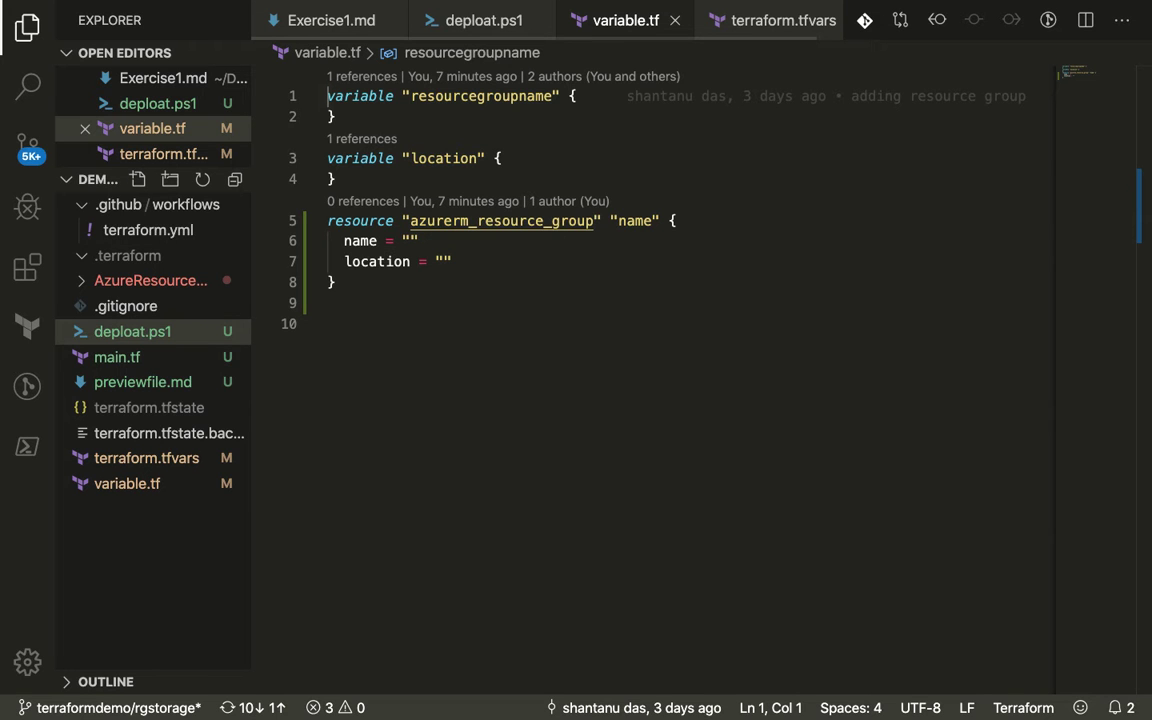
{"action": "left_click", "coordinate": [483, 20]}
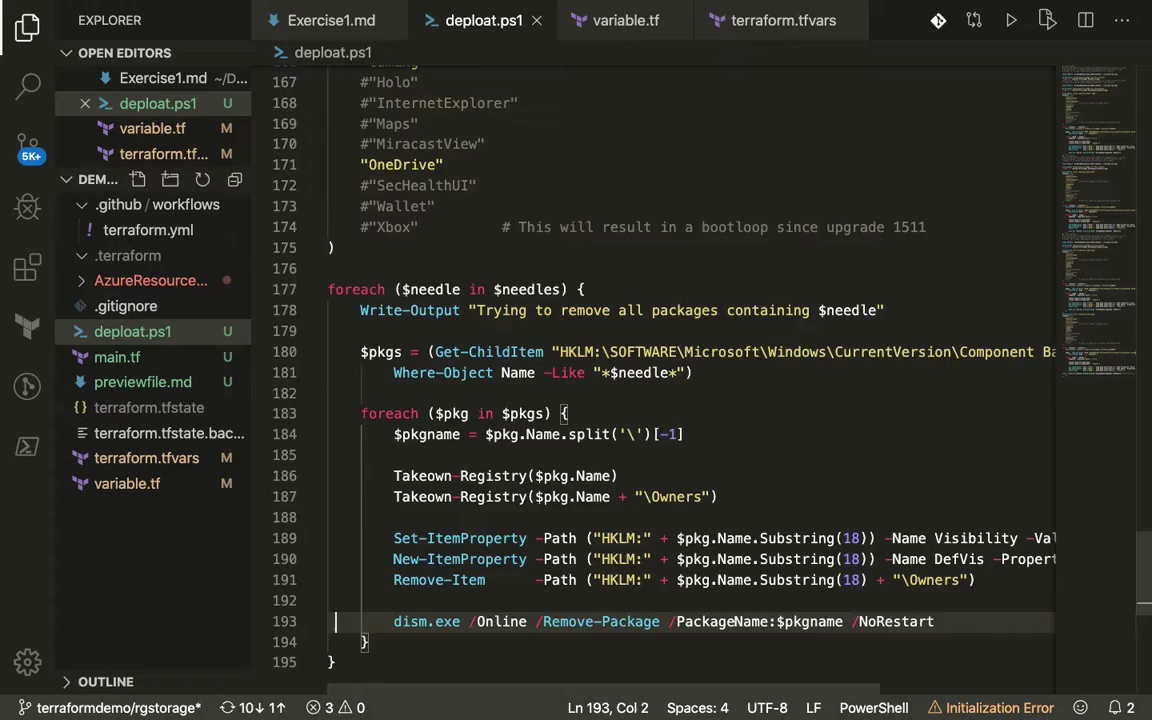
{"action": "left_click", "coordinate": [331, 20]}
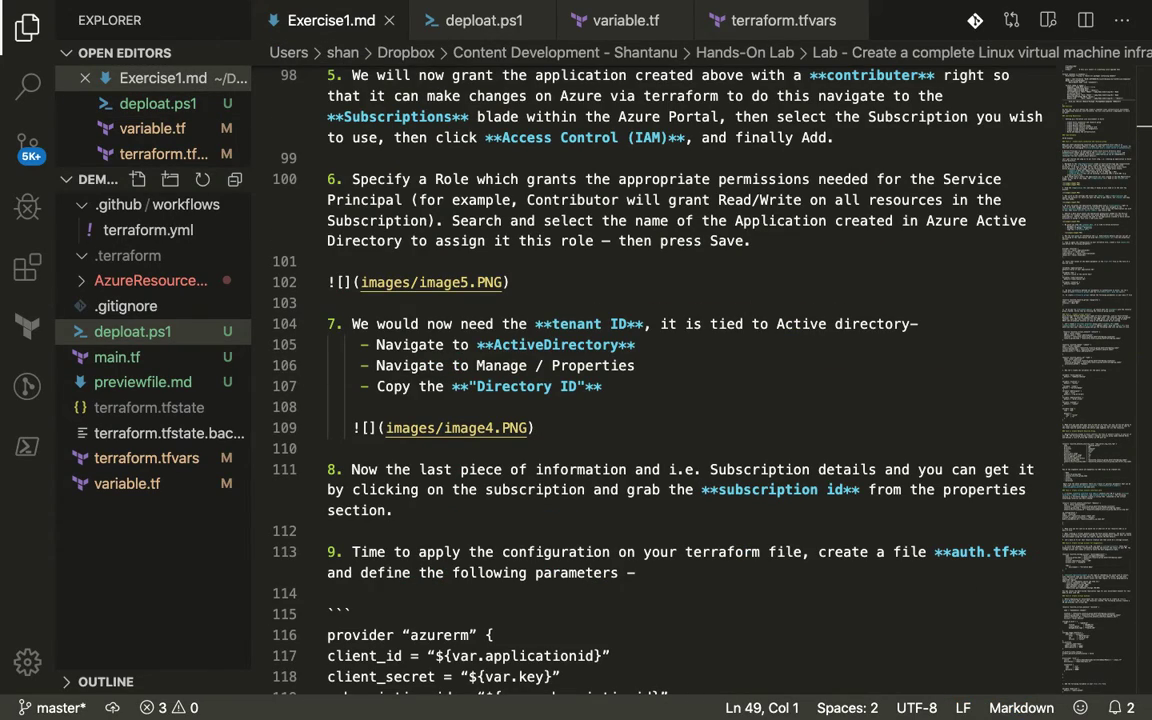
{"action": "left_click", "coordinate": [483, 20]}
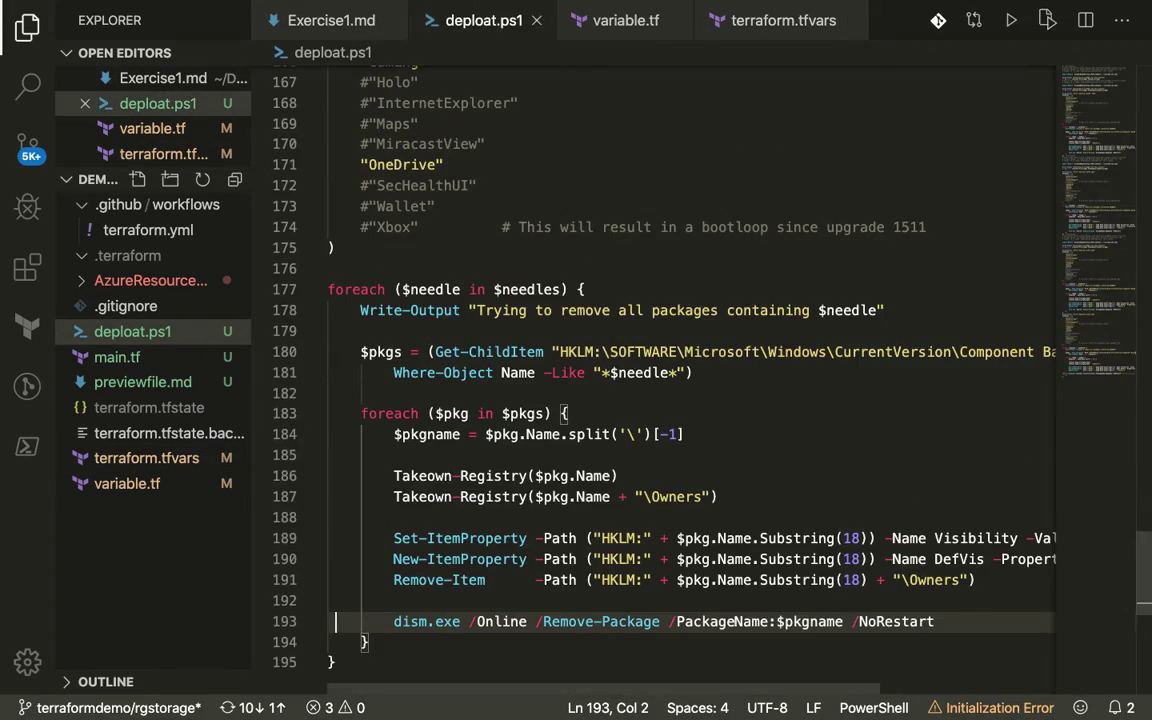
{"action": "left_click", "coordinate": [625, 20]}
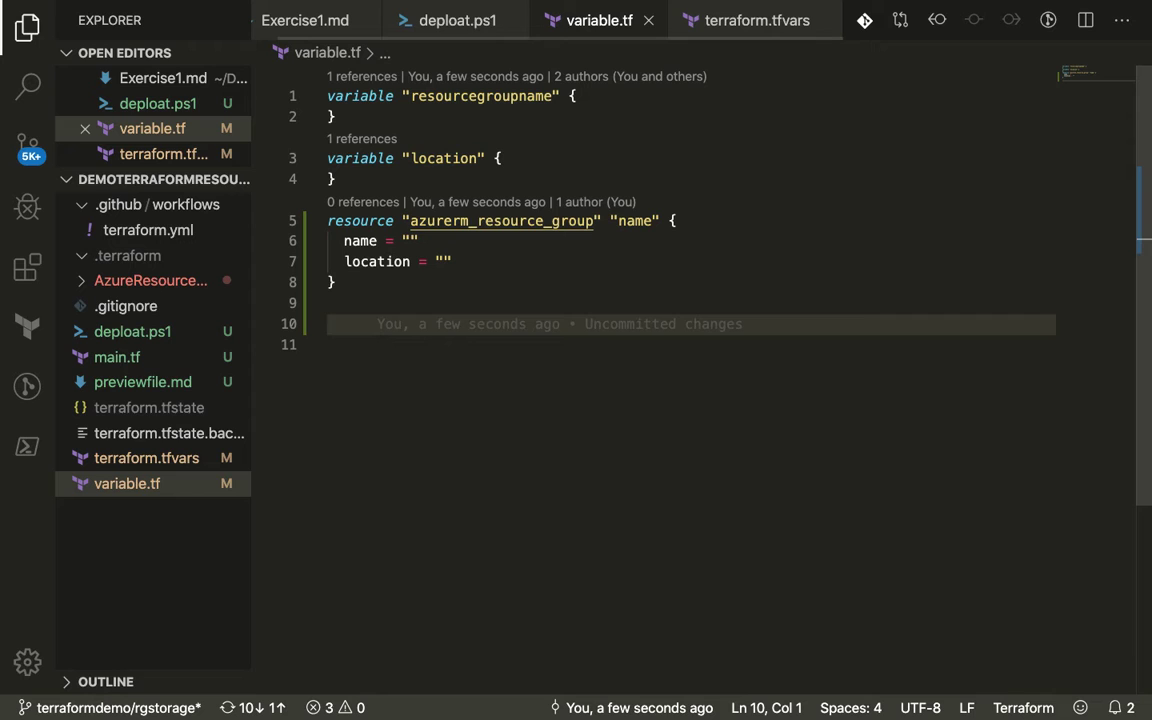
Insert an azurerm_resource_group resource snippet with name and location entries
{"action": "type", "text": "resource \"azurerm\" \"name\" {"}
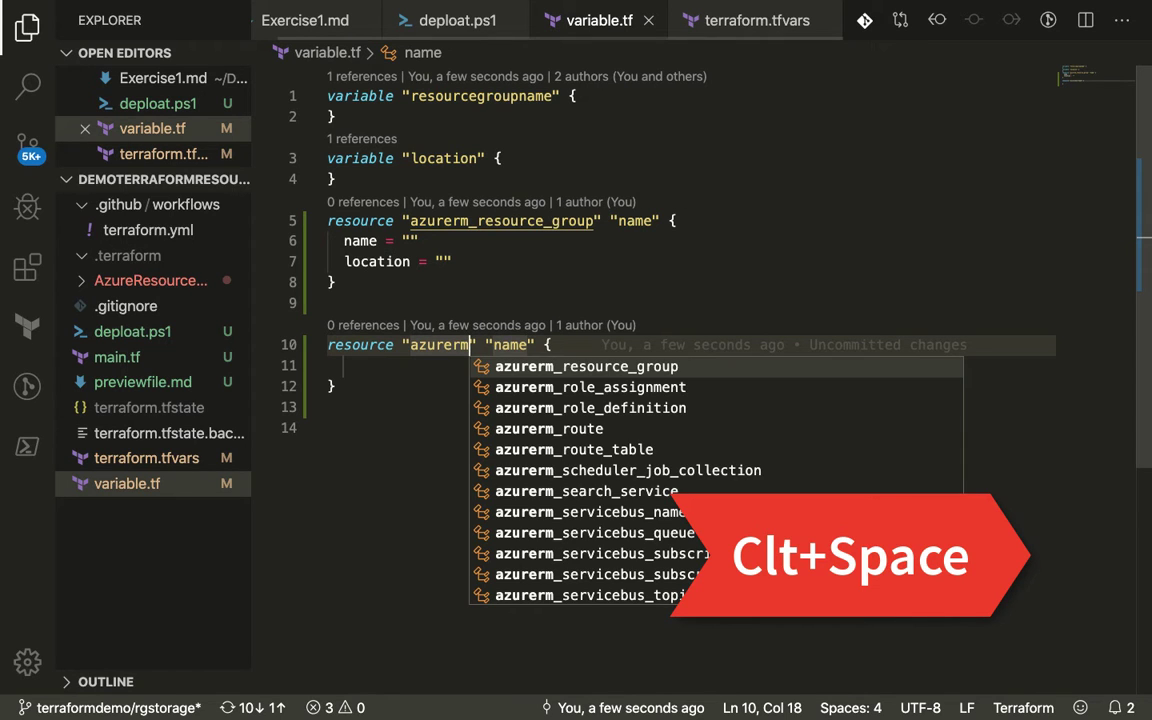
{"action": "left_click", "coordinate": [587, 366]}
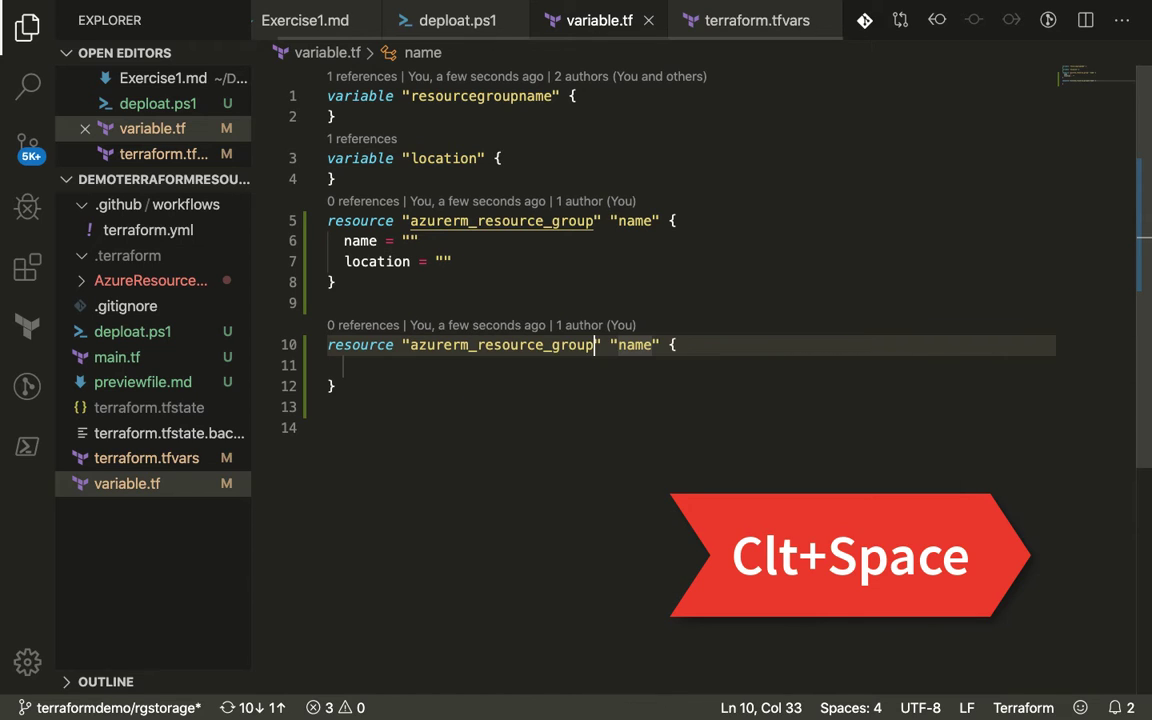
{"action": "type", "text": "name = \""}
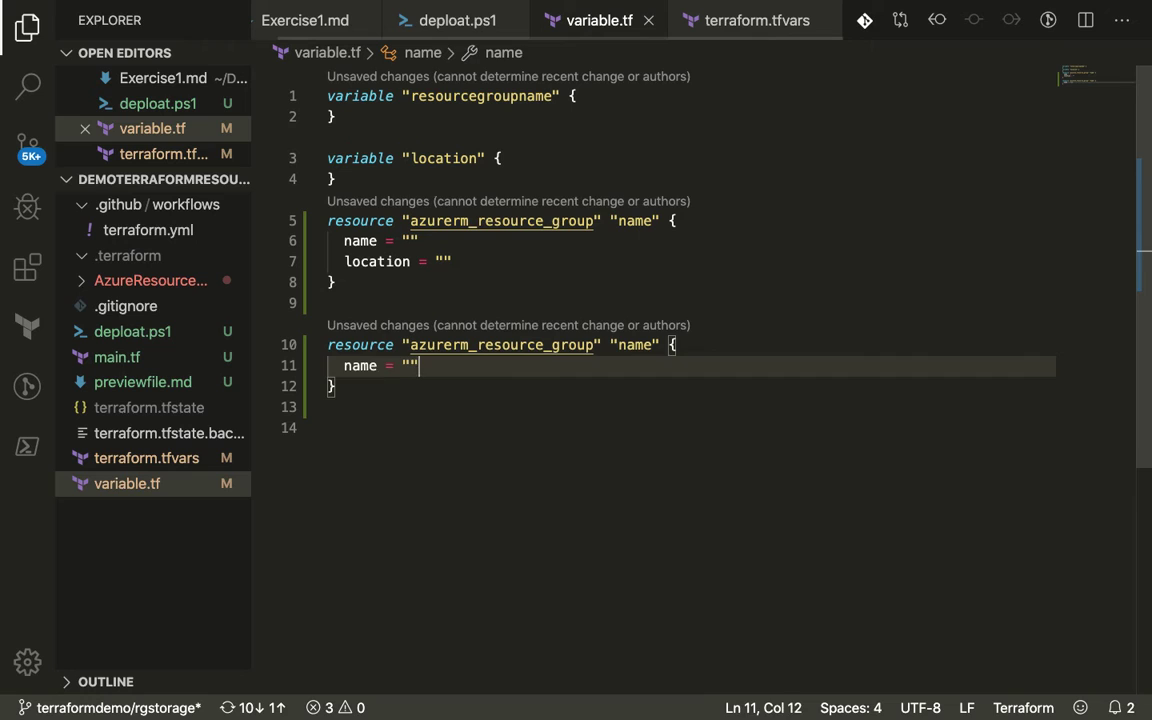
{"action": "type", "text": "location"}
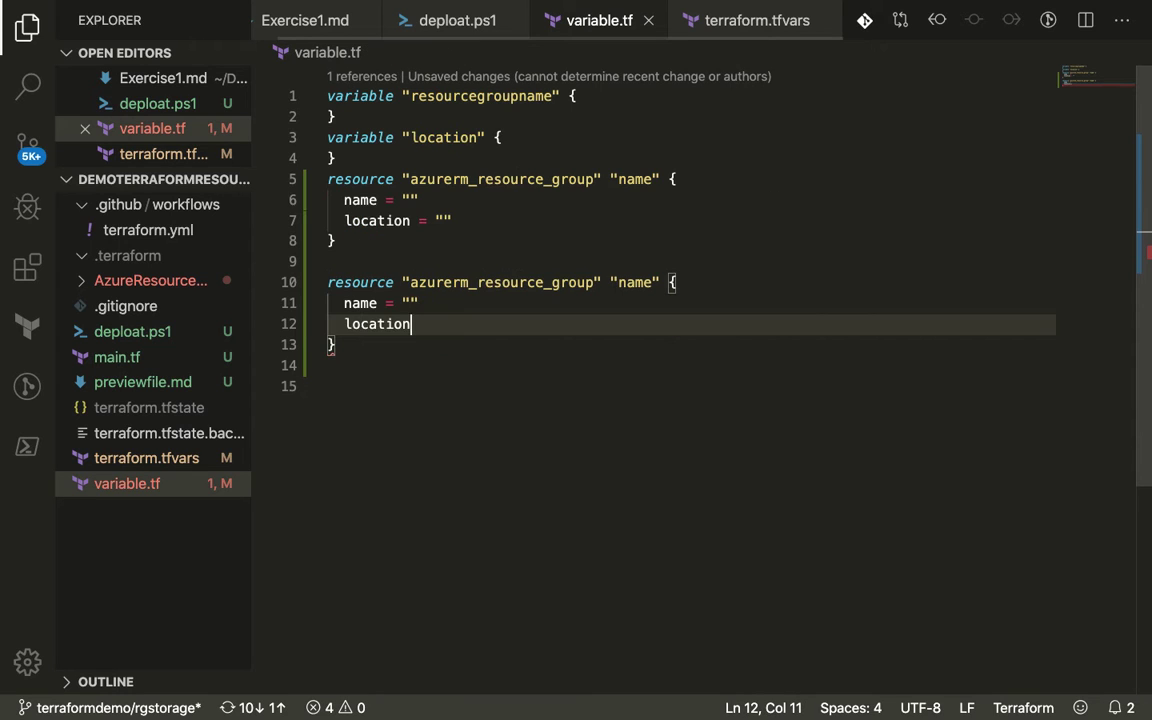
{"action": "key", "text": "Enter"}
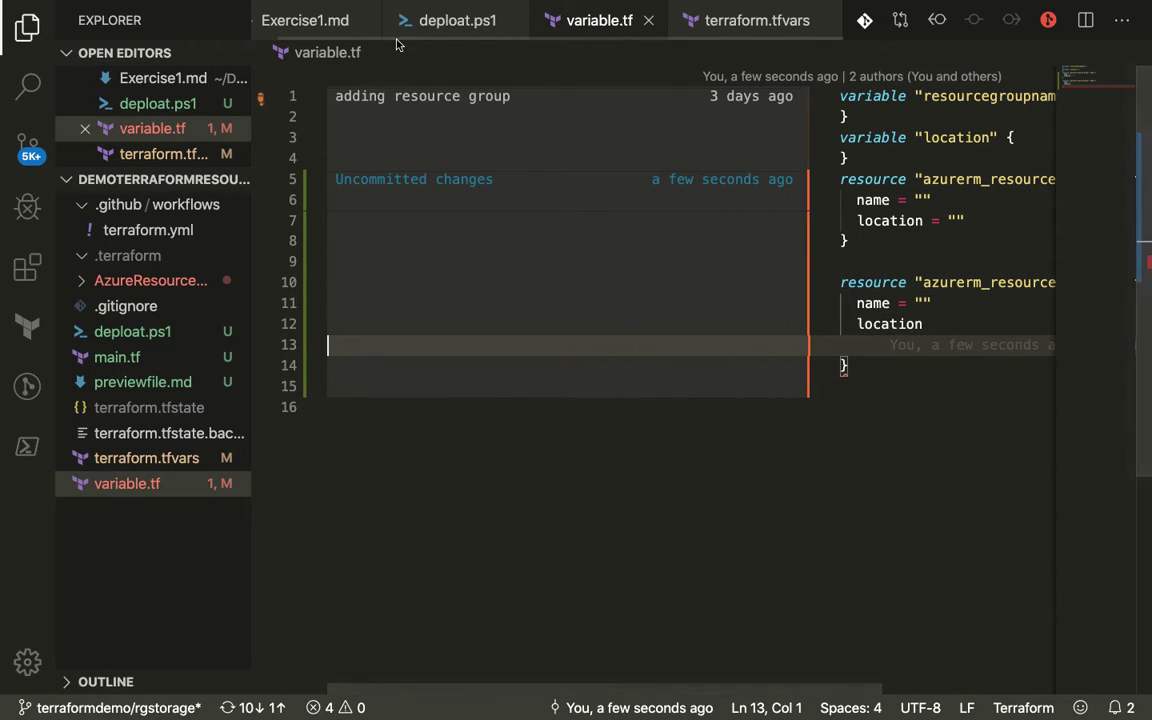
{"action": "mouse_move", "coordinate": [687, 53]}
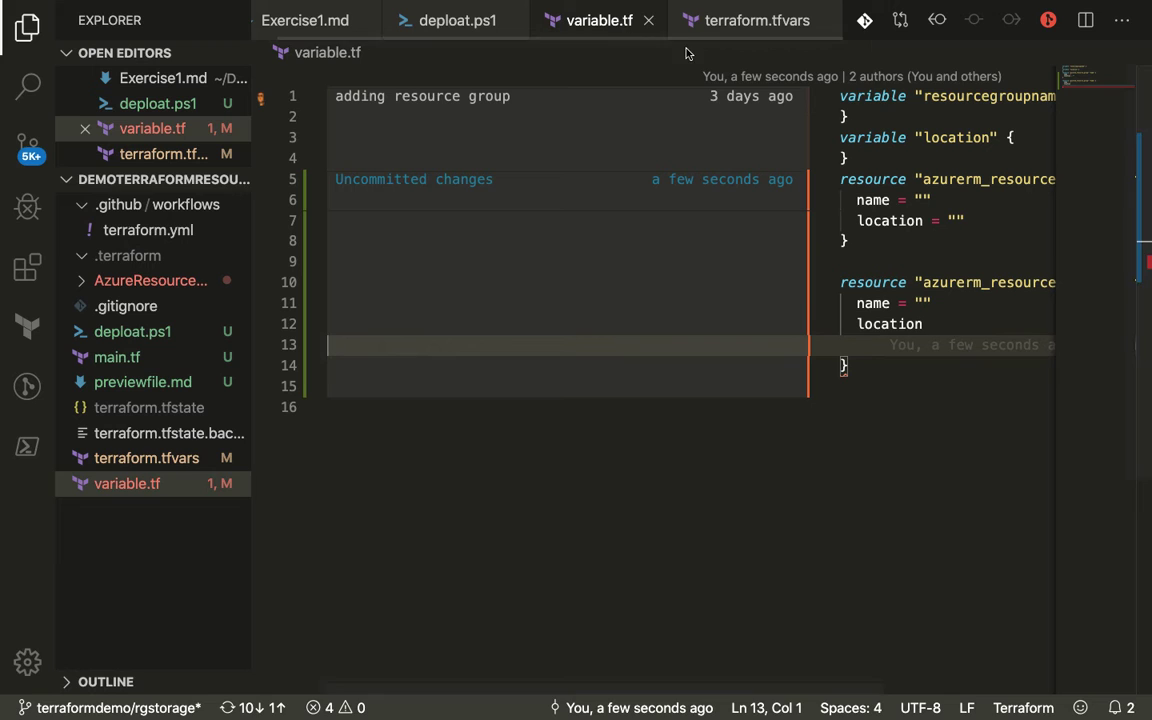
{"action": "left_click", "coordinate": [757, 20]}
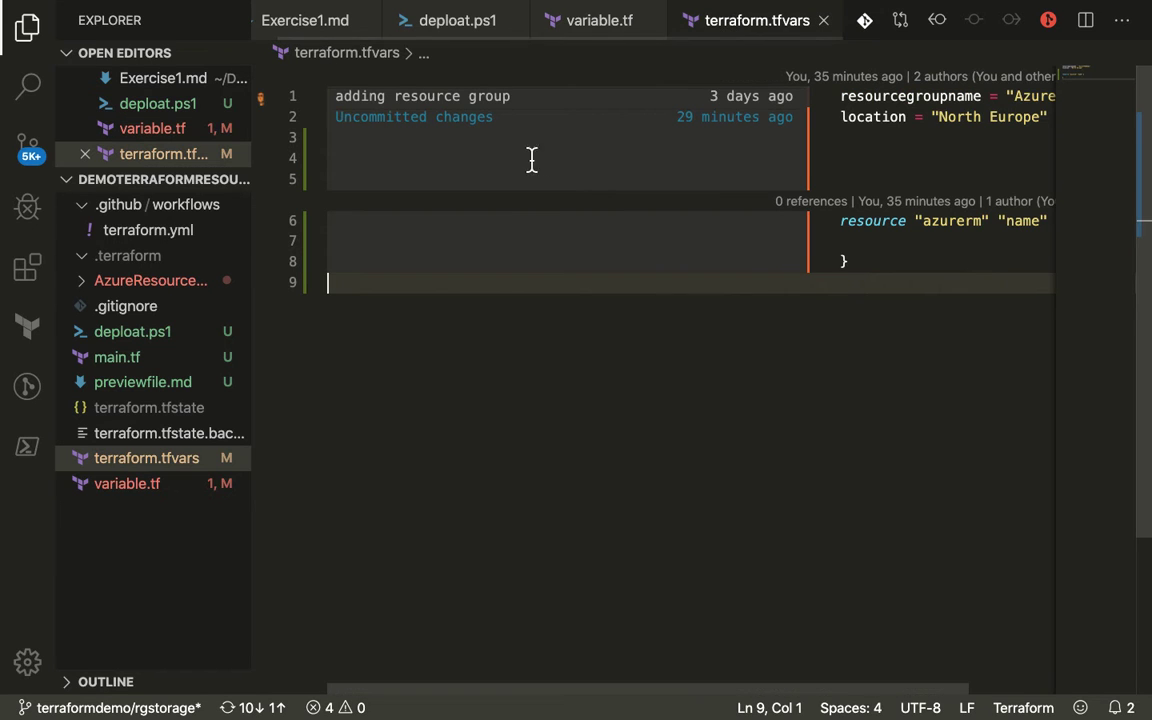
{"action": "left_click", "coordinate": [600, 20]}
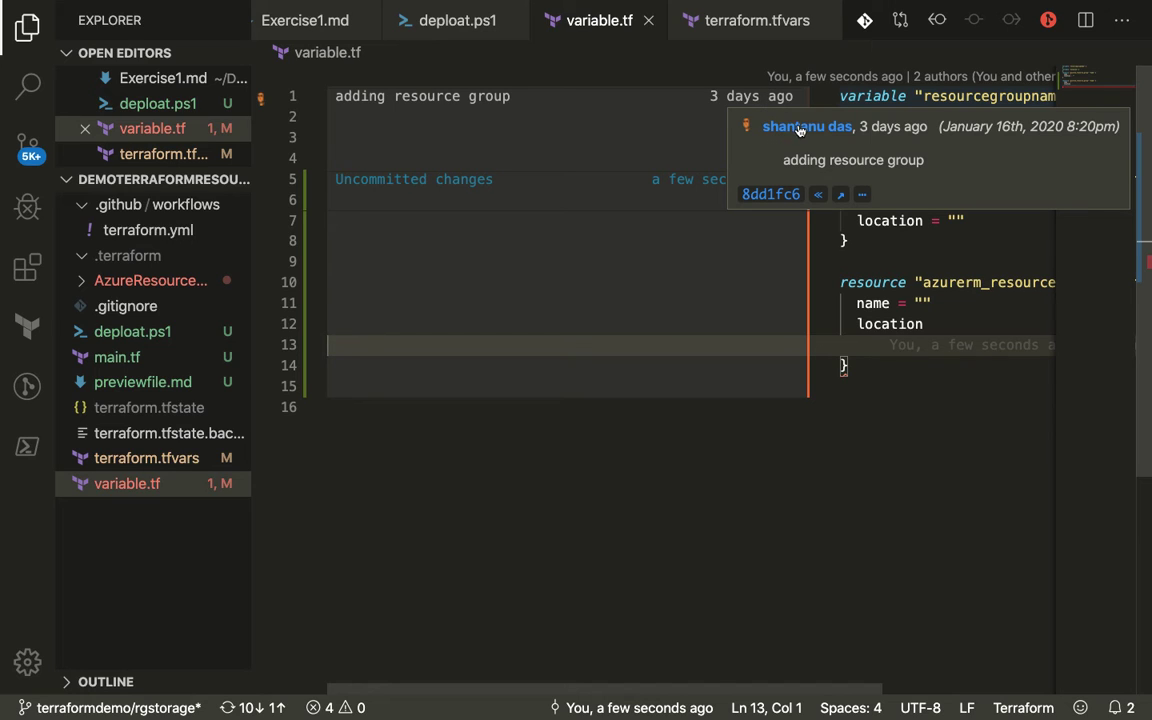
{"action": "mouse_move", "coordinate": [892, 126]}
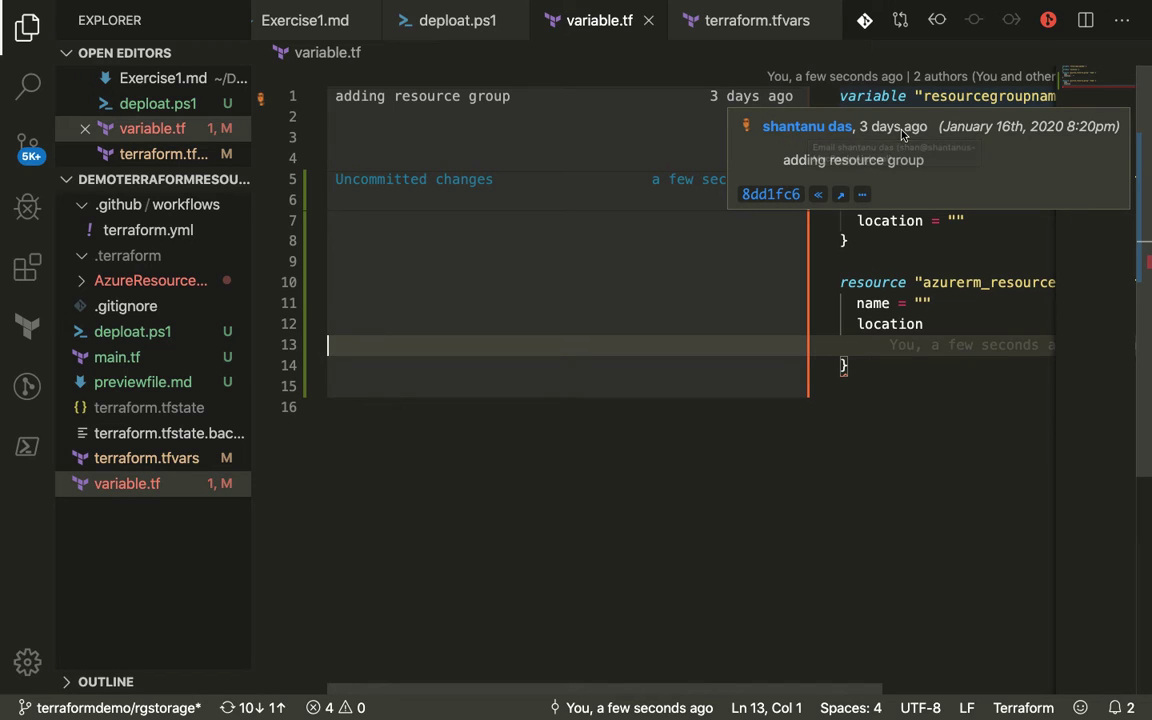
{"action": "mouse_move", "coordinate": [952, 172]}
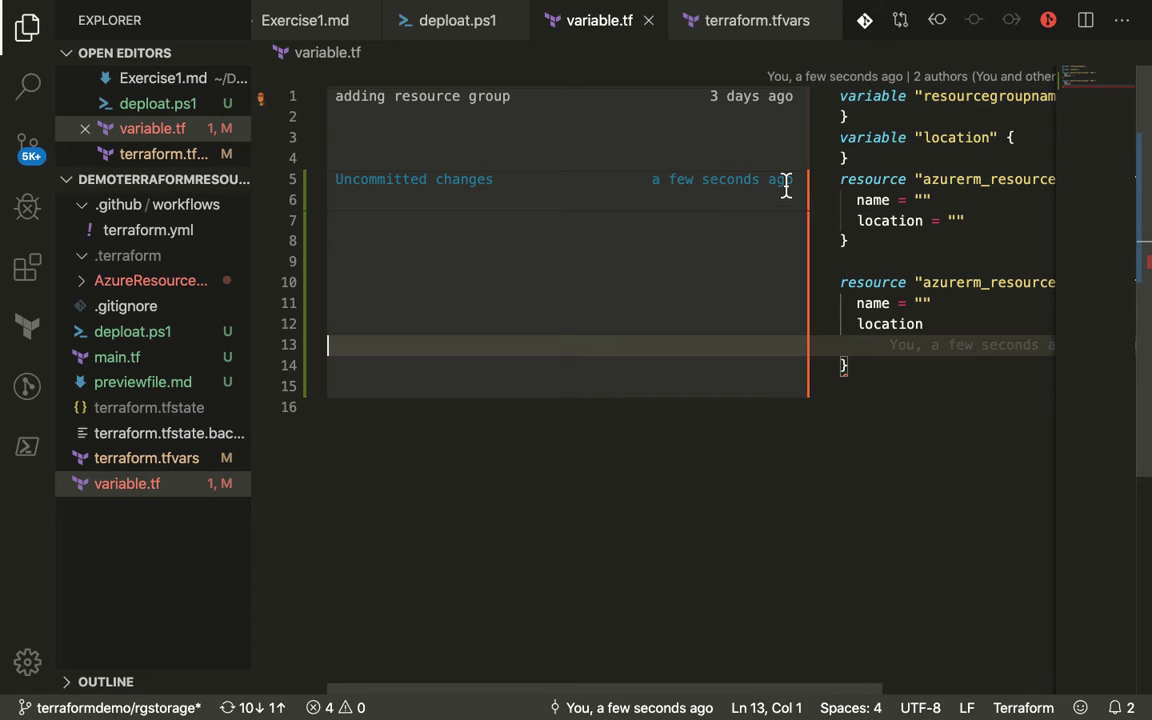
{"action": "mouse_move", "coordinate": [713, 130]}
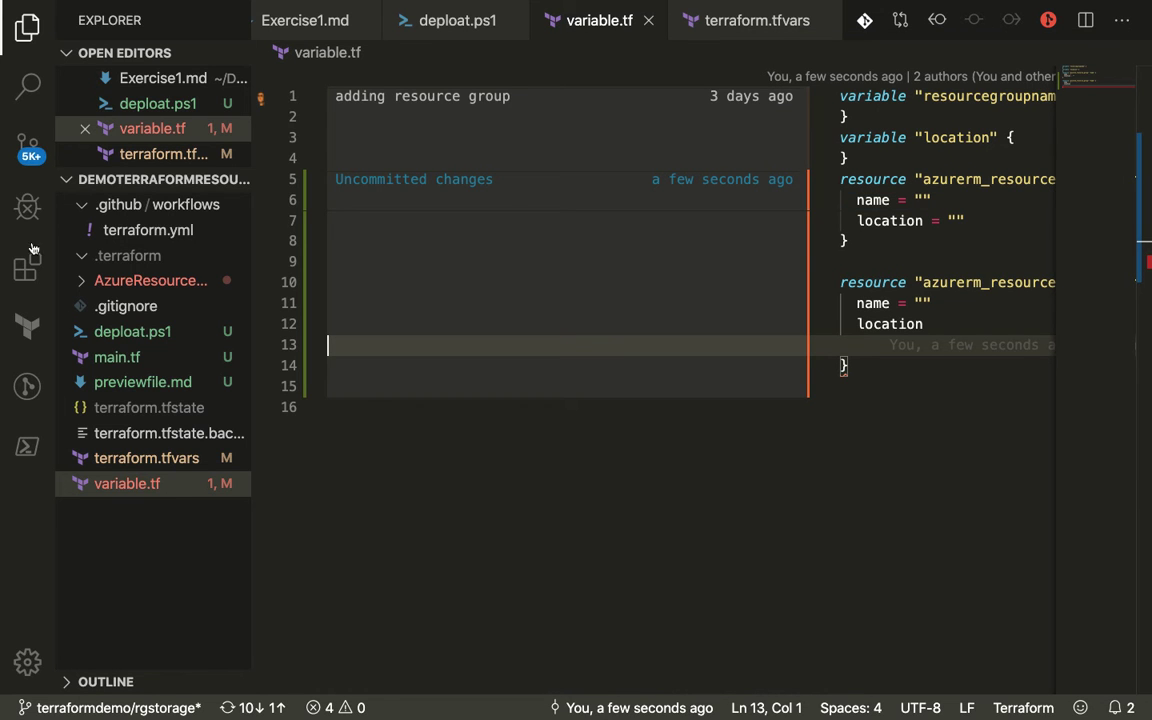
Open the GitLens extension details page, then show Source Control's changed files
{"action": "left_click", "coordinate": [27, 265]}
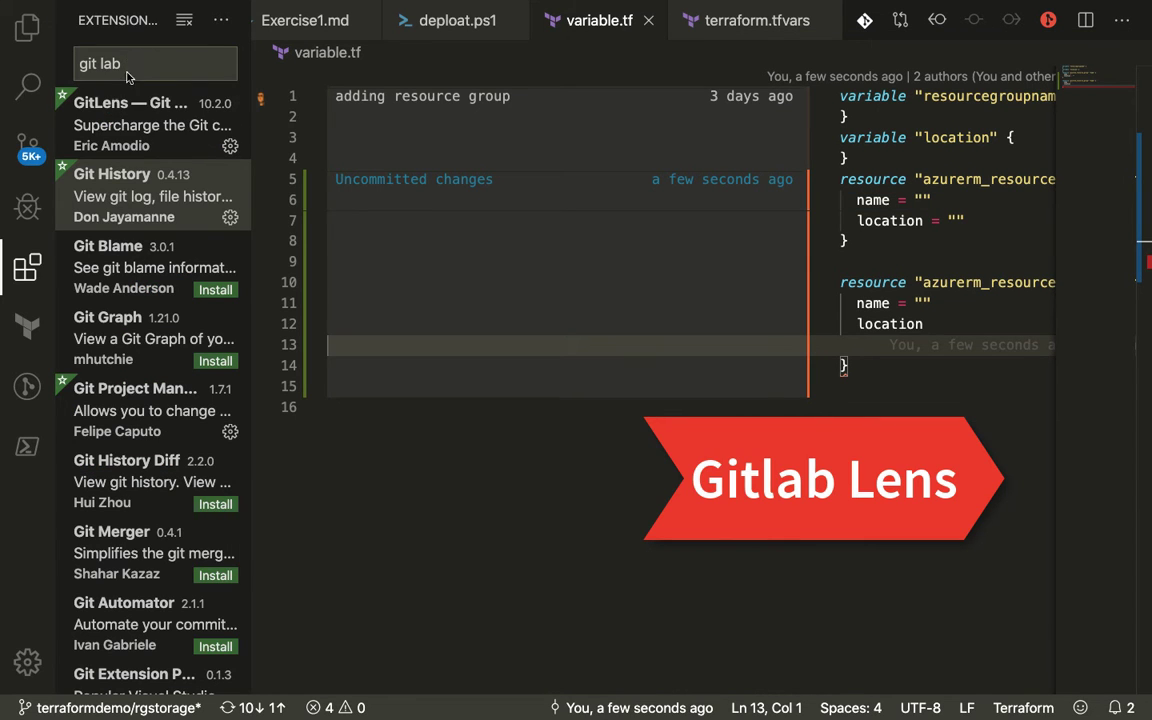
{"action": "left_click", "coordinate": [130, 103]}
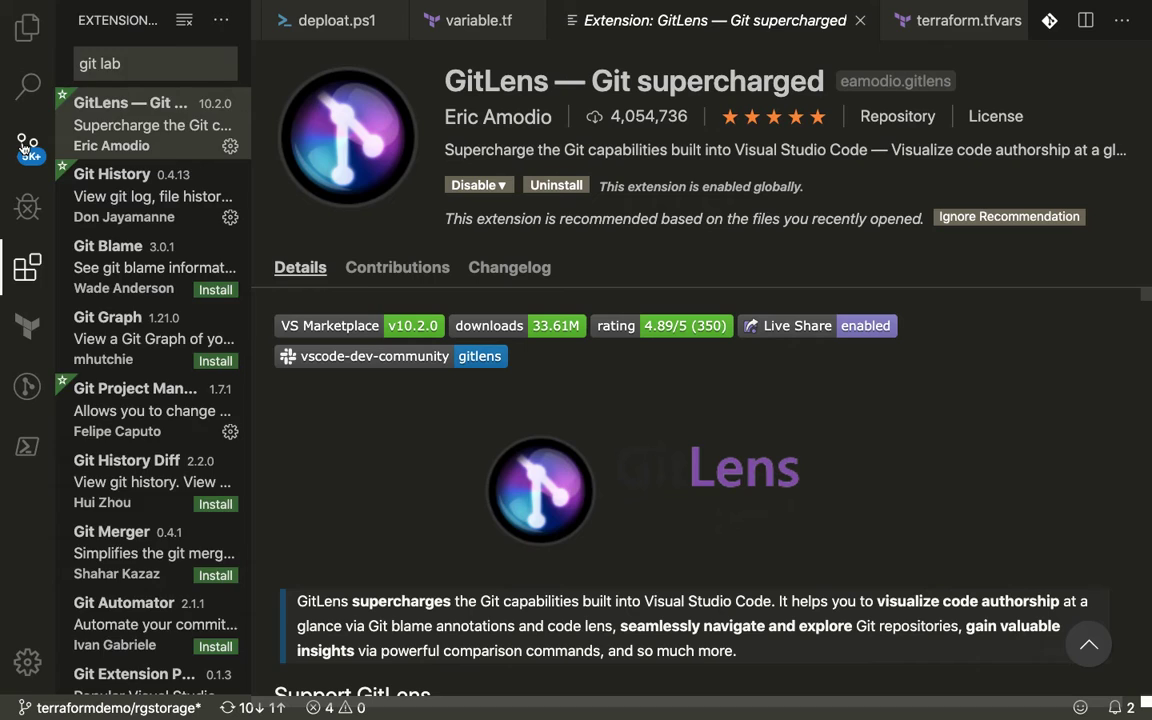
{"action": "left_click", "coordinate": [27, 144]}
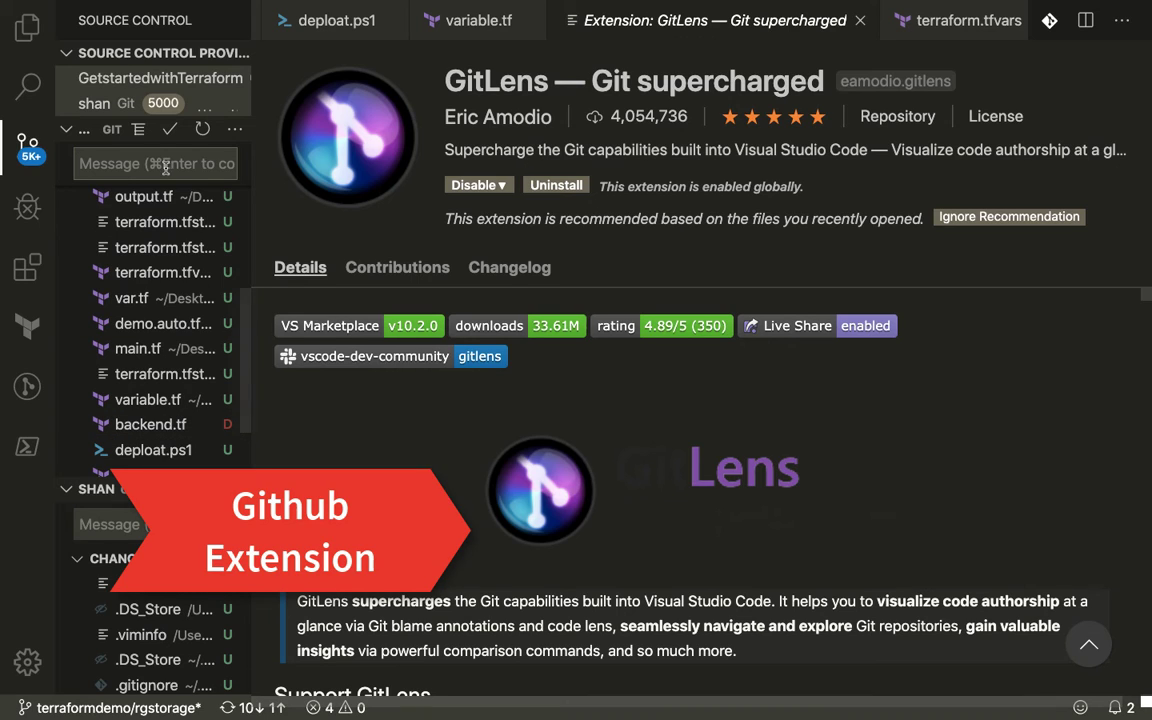
Type test text, then open the Source Control More Actions menu of Git commands
{"action": "type", "text": "gdfkljnlkf"}
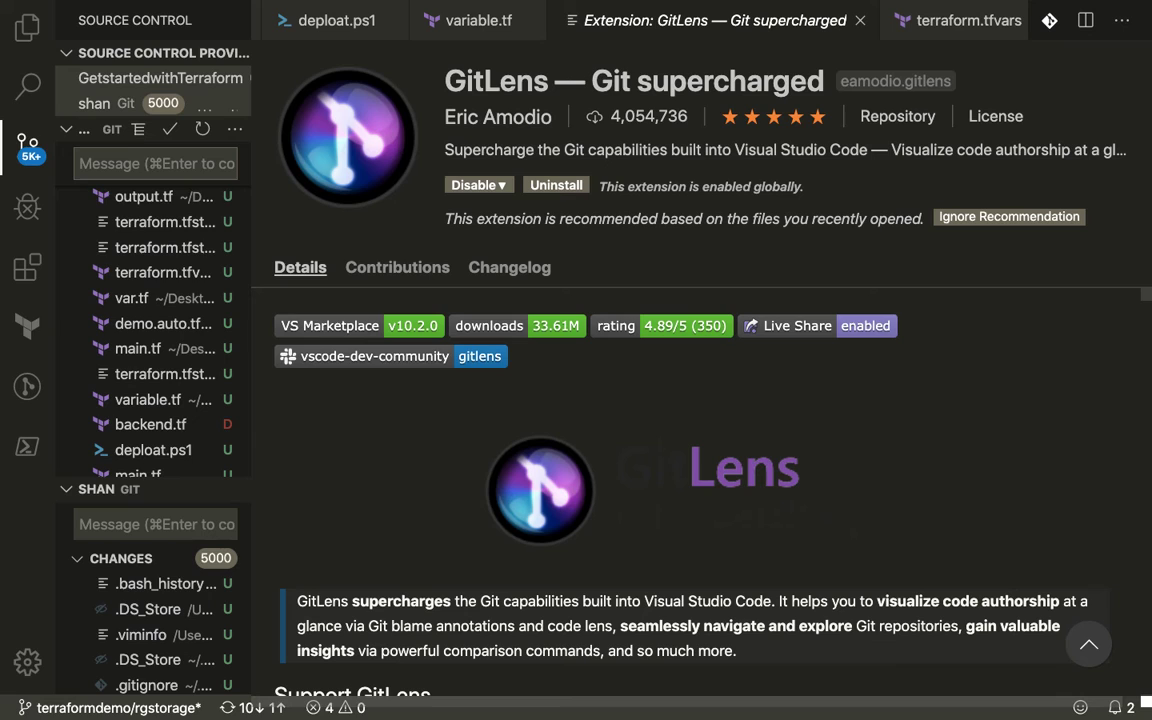
{"action": "mouse_move", "coordinate": [150, 272]}
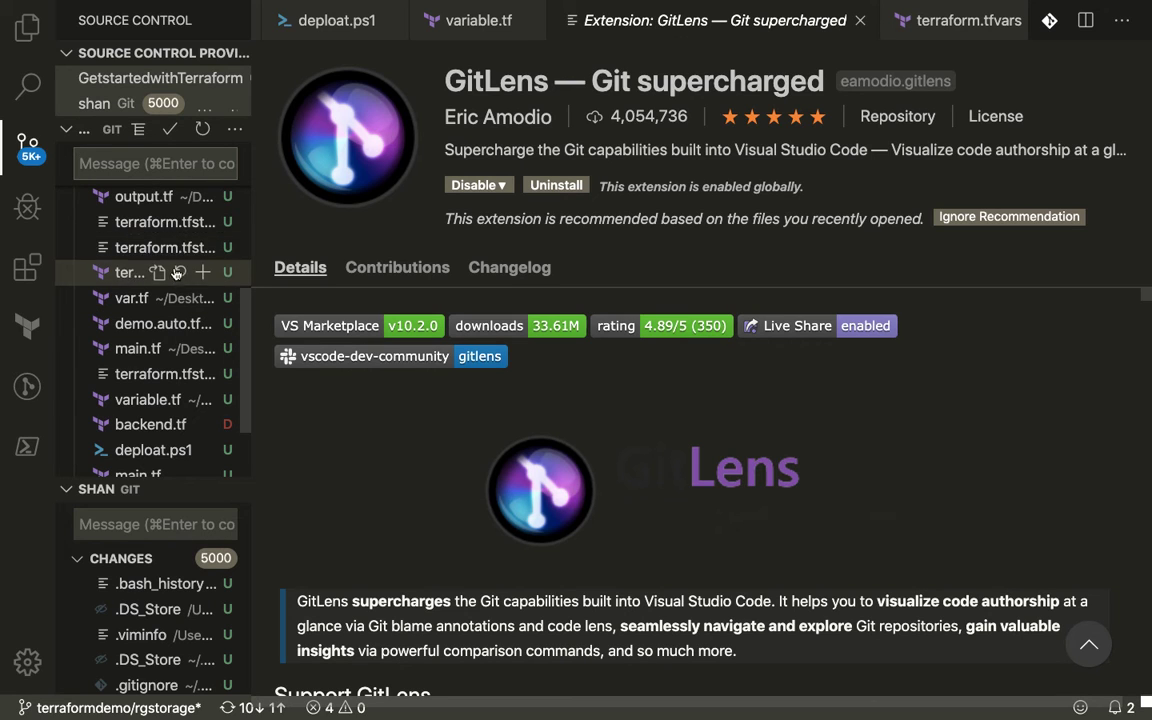
{"action": "mouse_move", "coordinate": [245, 137]}
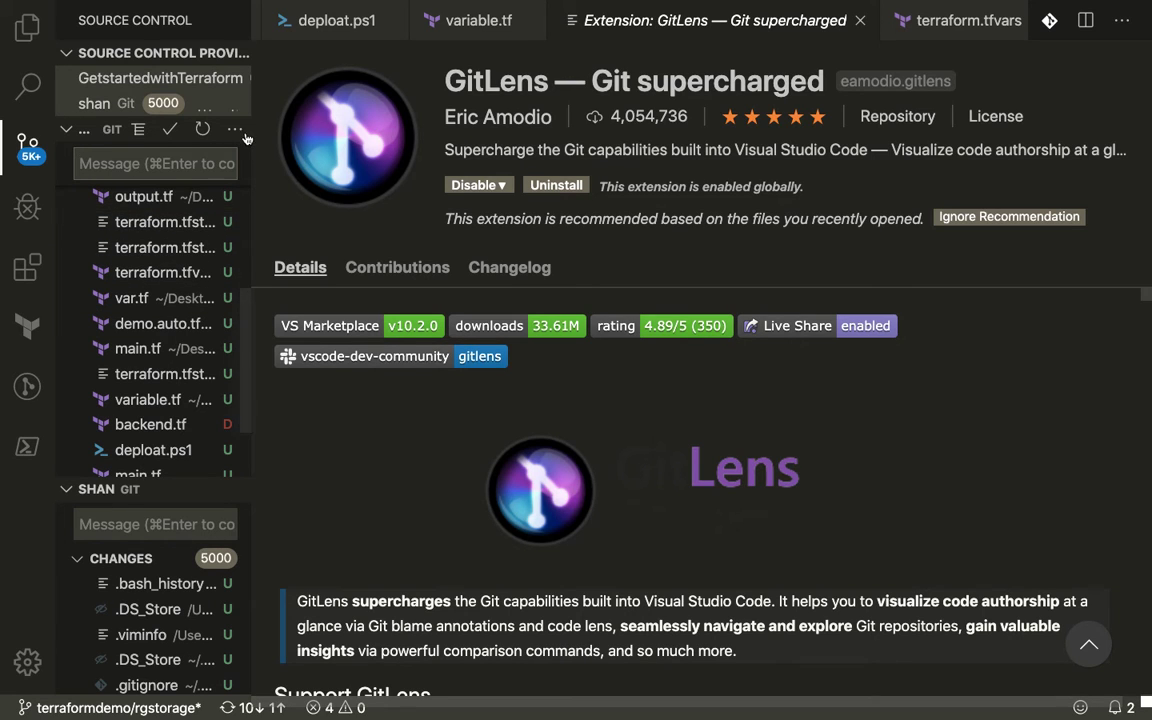
{"action": "left_click", "coordinate": [234, 130]}
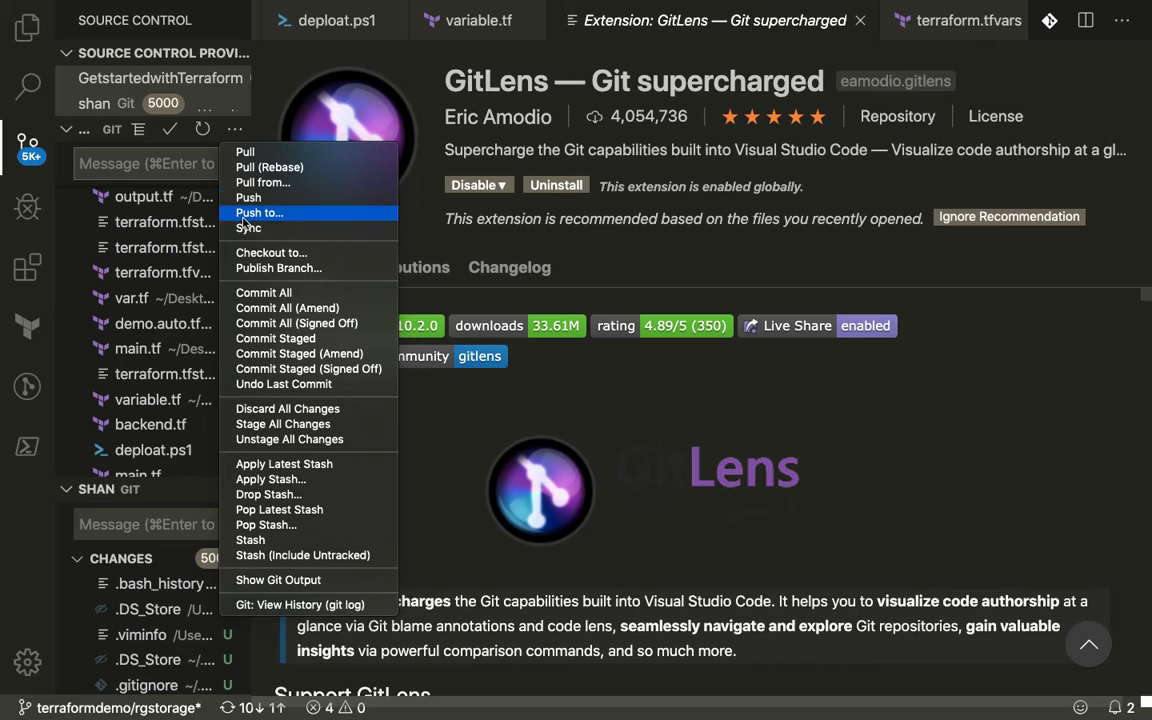
{"action": "mouse_move", "coordinate": [283, 494]}
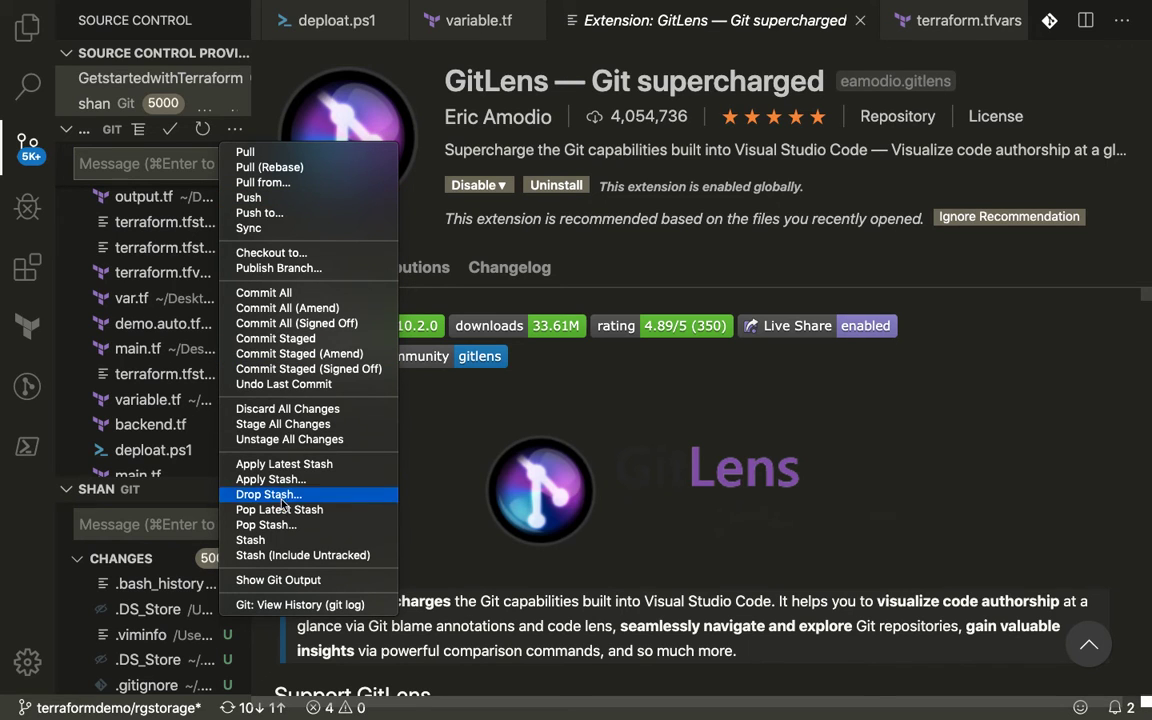
{"action": "mouse_move", "coordinate": [294, 440]}
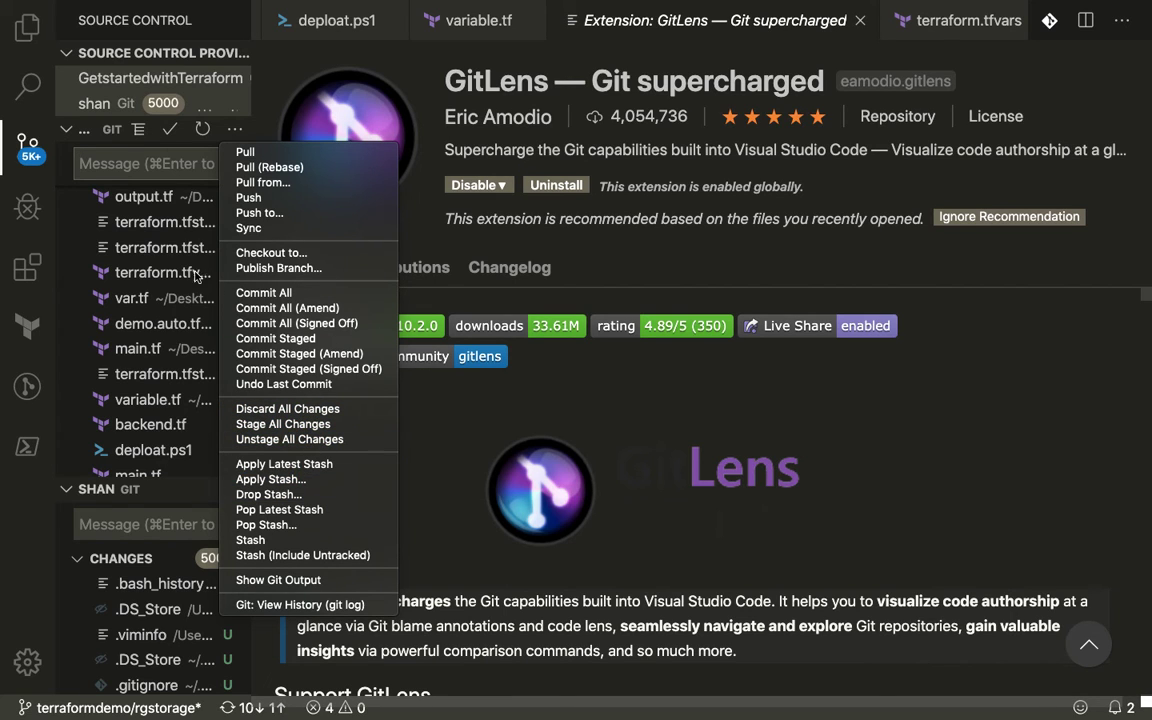
{"action": "mouse_move", "coordinate": [490, 33]}
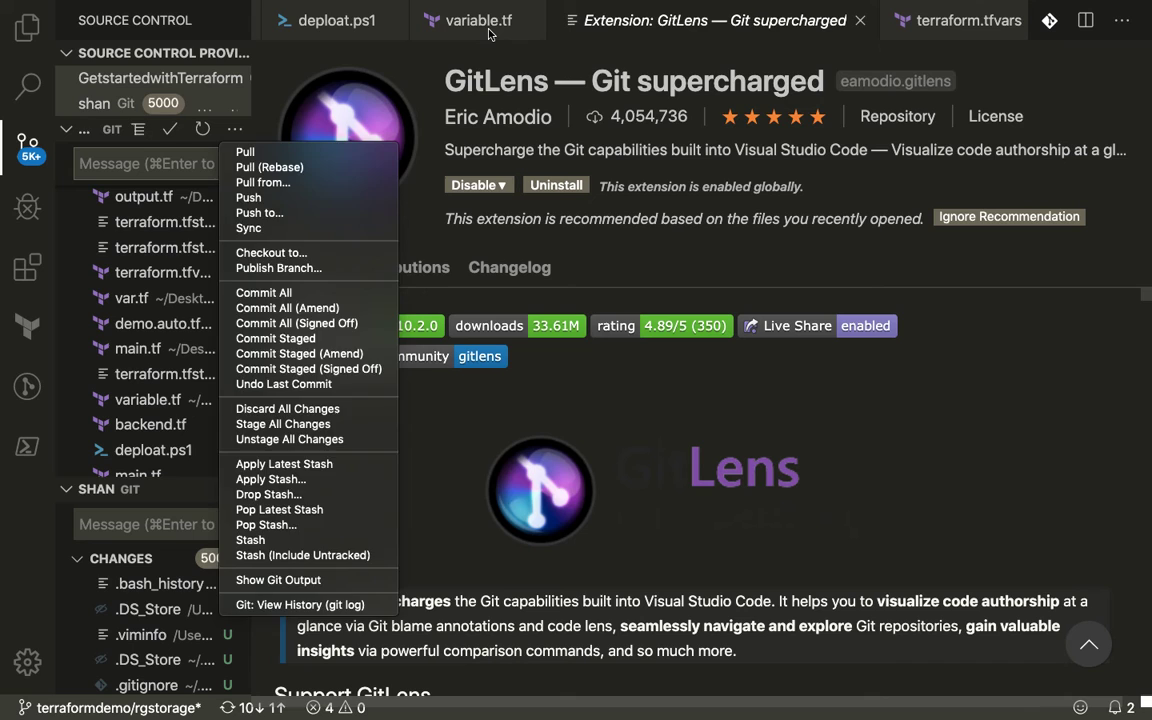
Dismiss the Git menu by switching to the variable.tf editor
{"action": "left_click", "coordinate": [478, 20]}
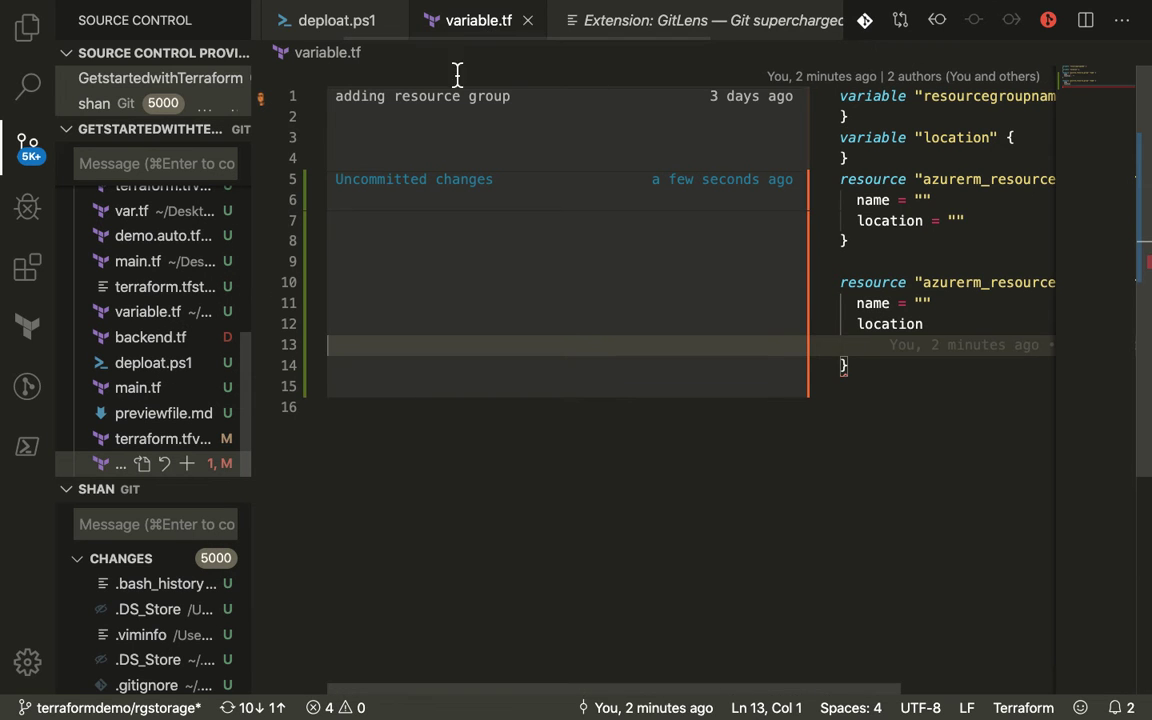
Open previewfile.md, the Terraform lab guide, from the Explorer with its rendered Markdown preview
{"action": "left_click", "coordinate": [336, 20]}
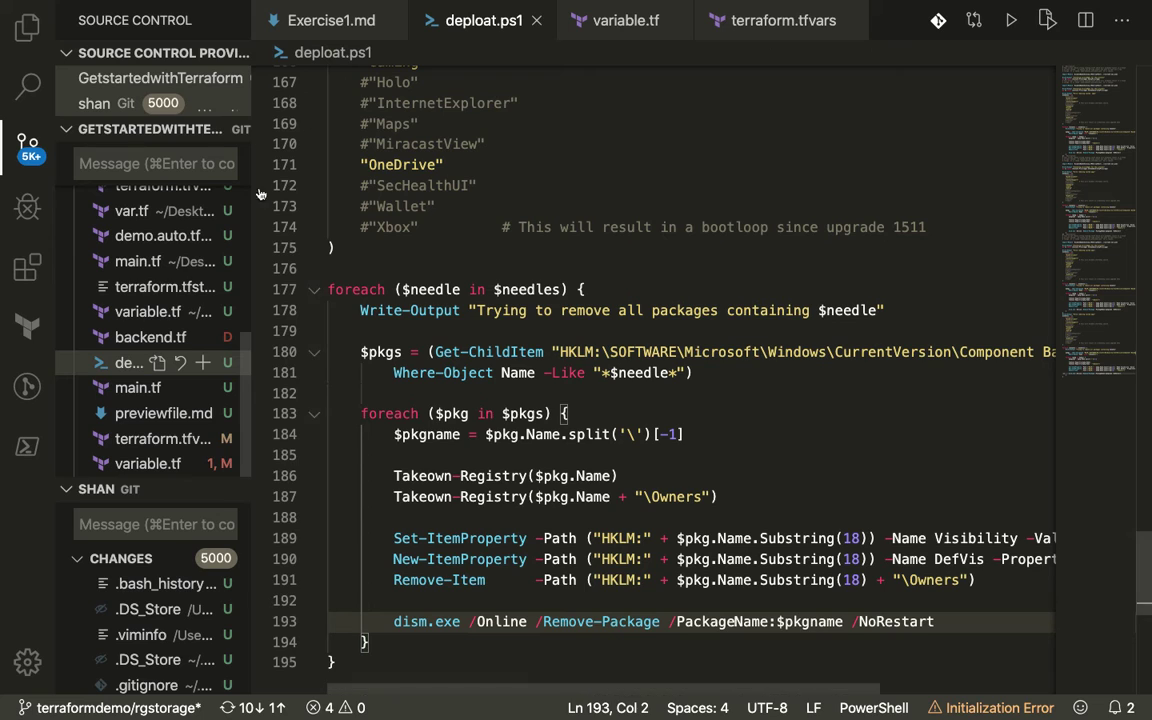
{"action": "left_click", "coordinate": [27, 28]}
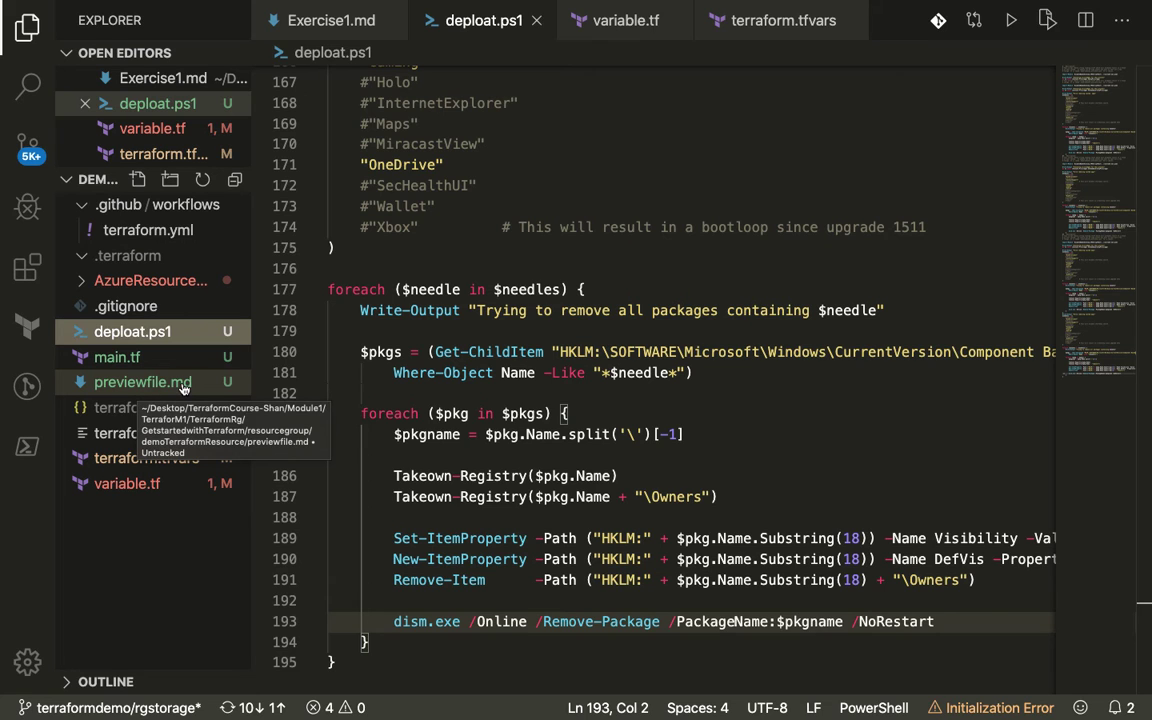
{"action": "left_click", "coordinate": [142, 382]}
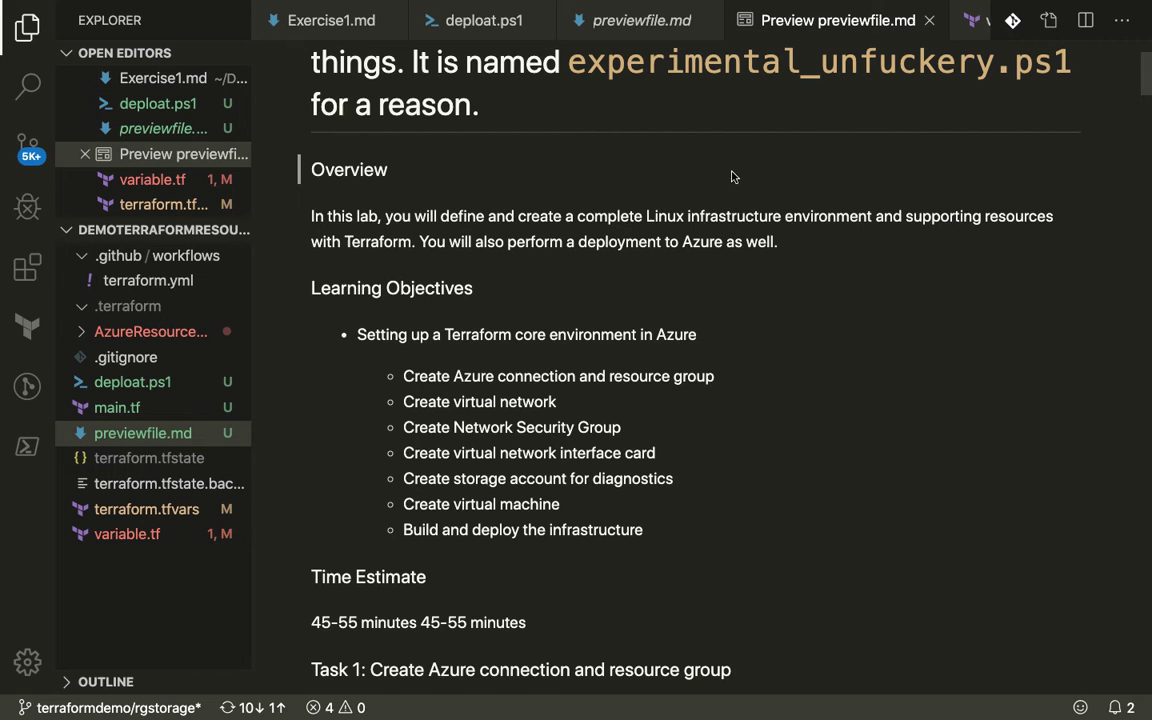
{"action": "left_click", "coordinate": [642, 20]}
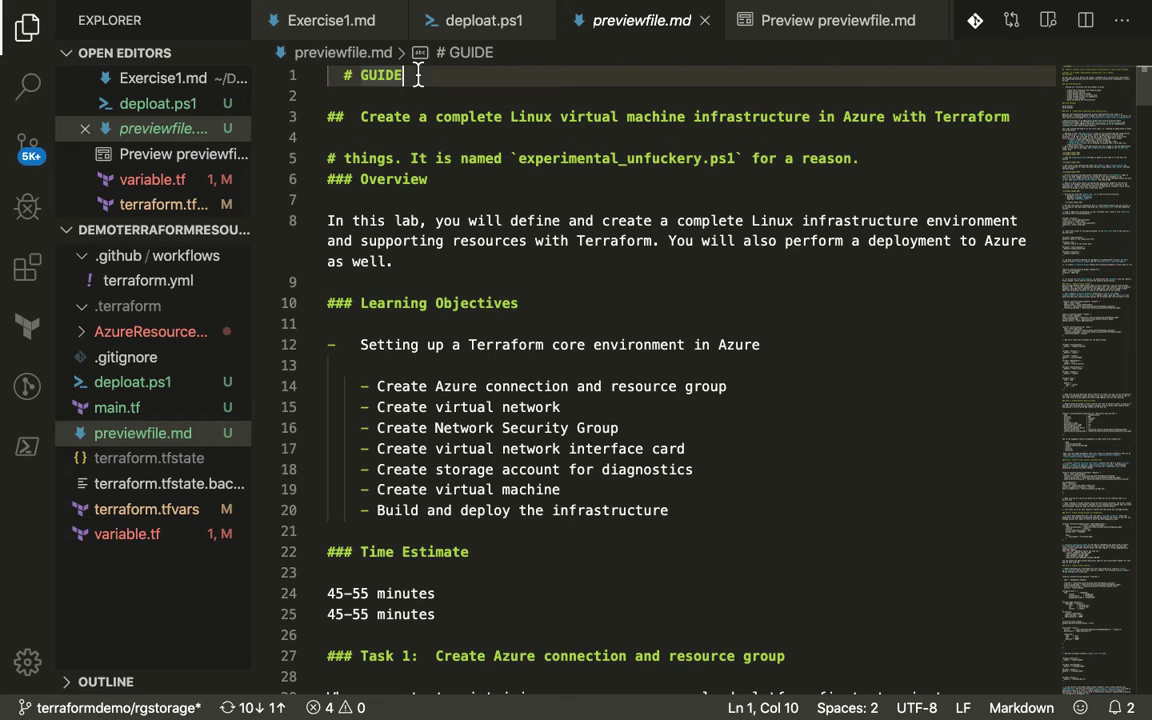
Change the previewfile.md heading to 'GUIDEfordemo' and split the preview into a second editor group
{"action": "type", "text": "forfr"}
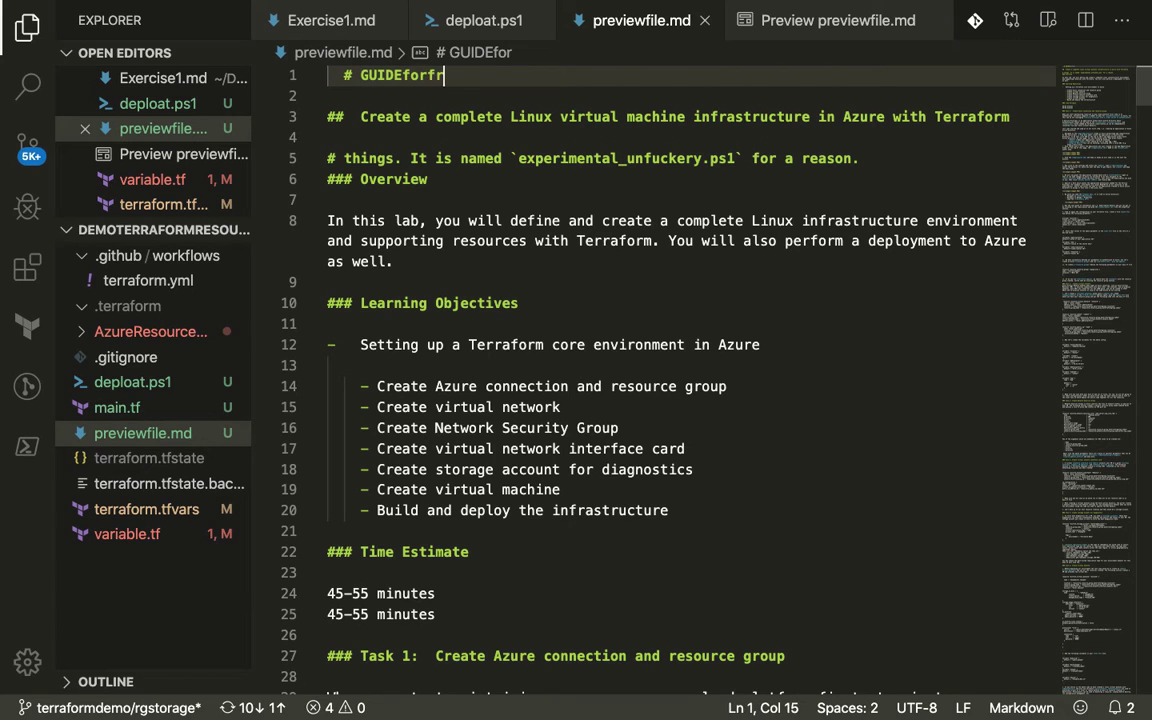
{"action": "type", "text": "demo"}
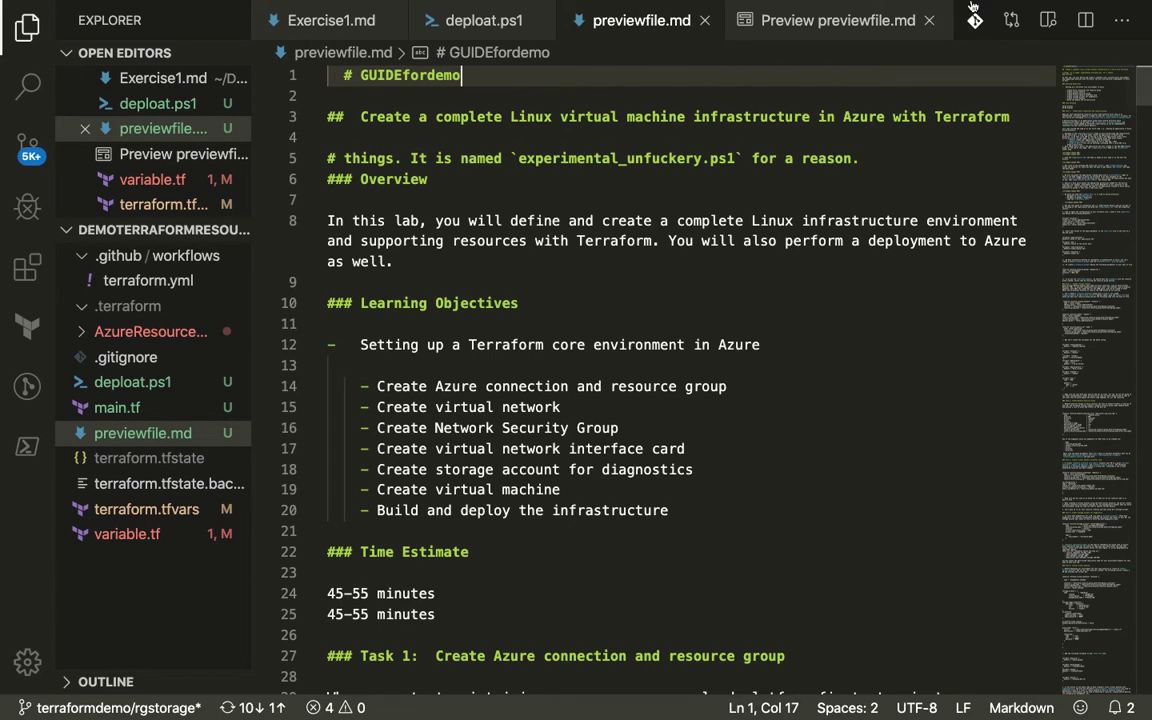
{"action": "left_click", "coordinate": [838, 20]}
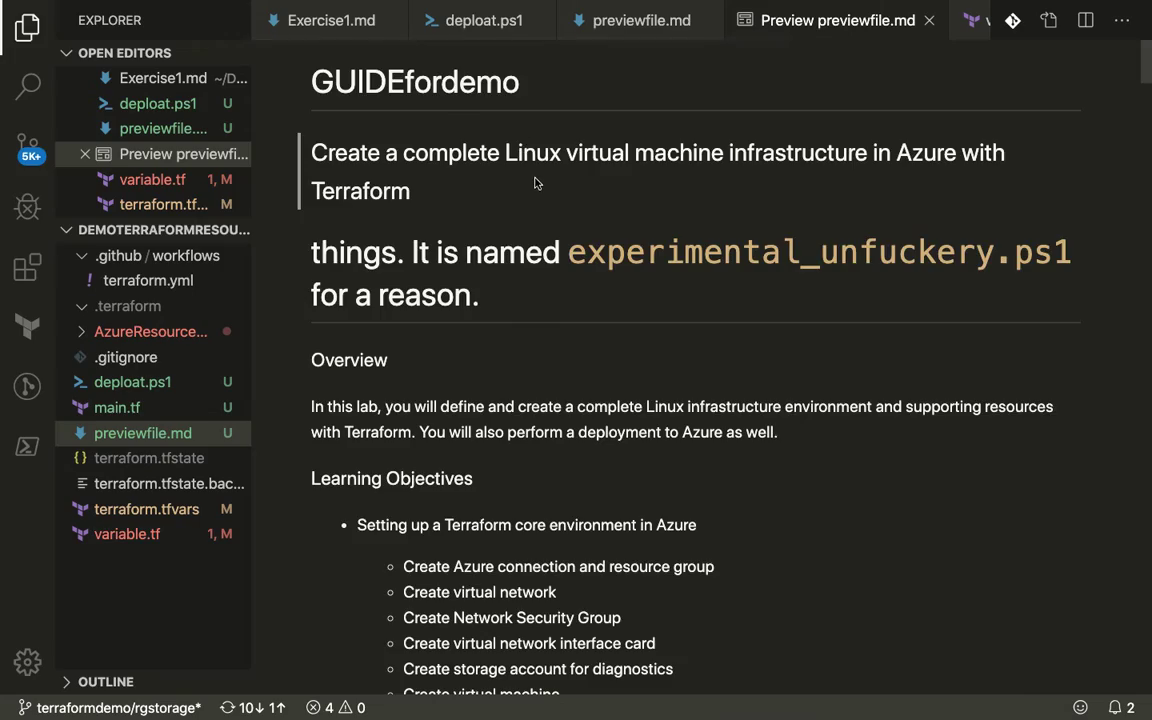
{"action": "scroll", "scroll_direction": "down", "scroll_amount": 3}
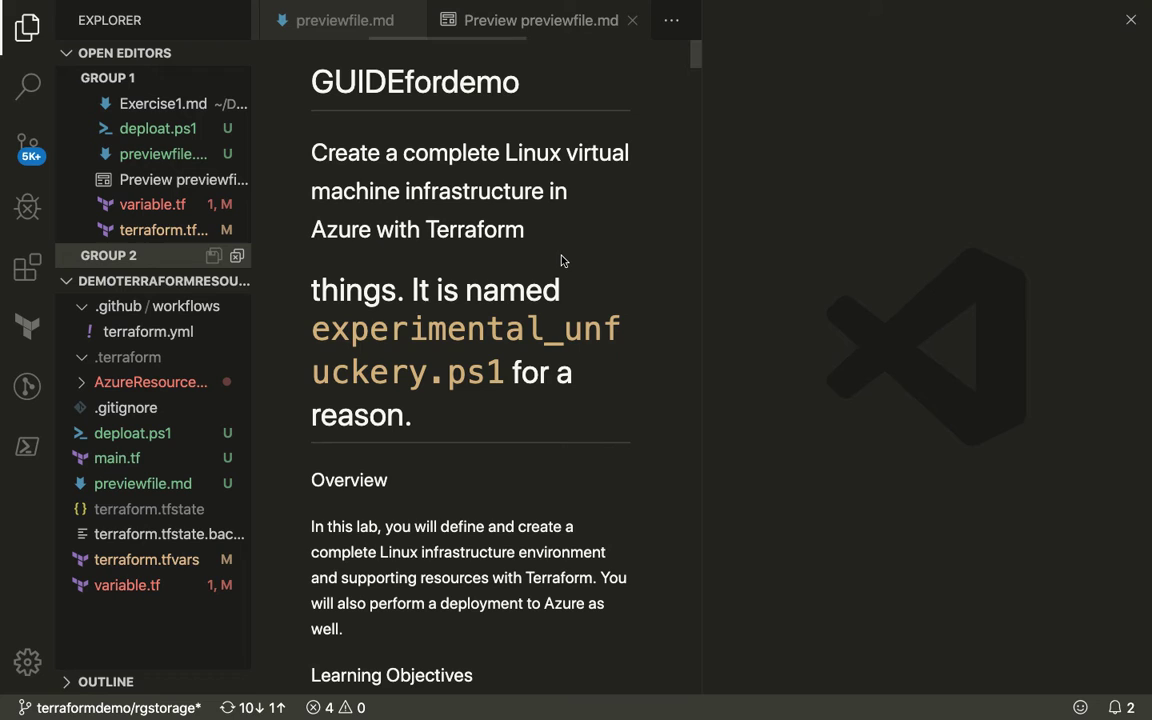
{"action": "key", "text": "ctrl+\\"}
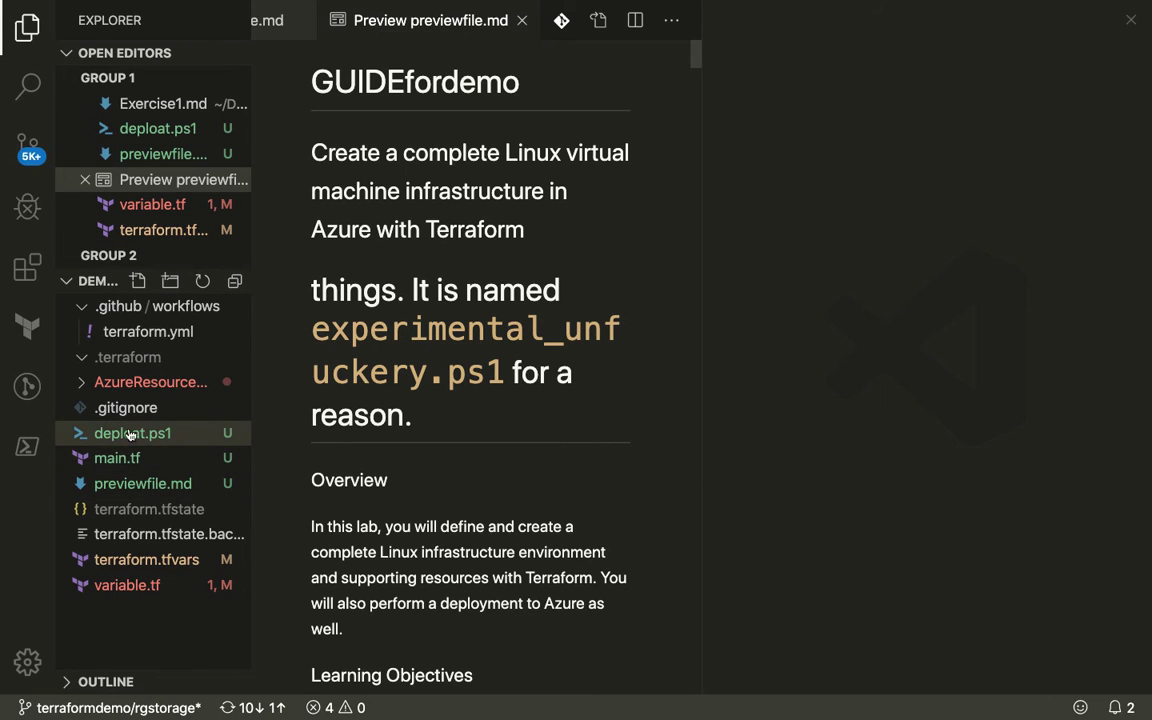
Open previewfile.md beside its live preview and delete 'fordemo' from the title heading
{"action": "left_click", "coordinate": [142, 483]}
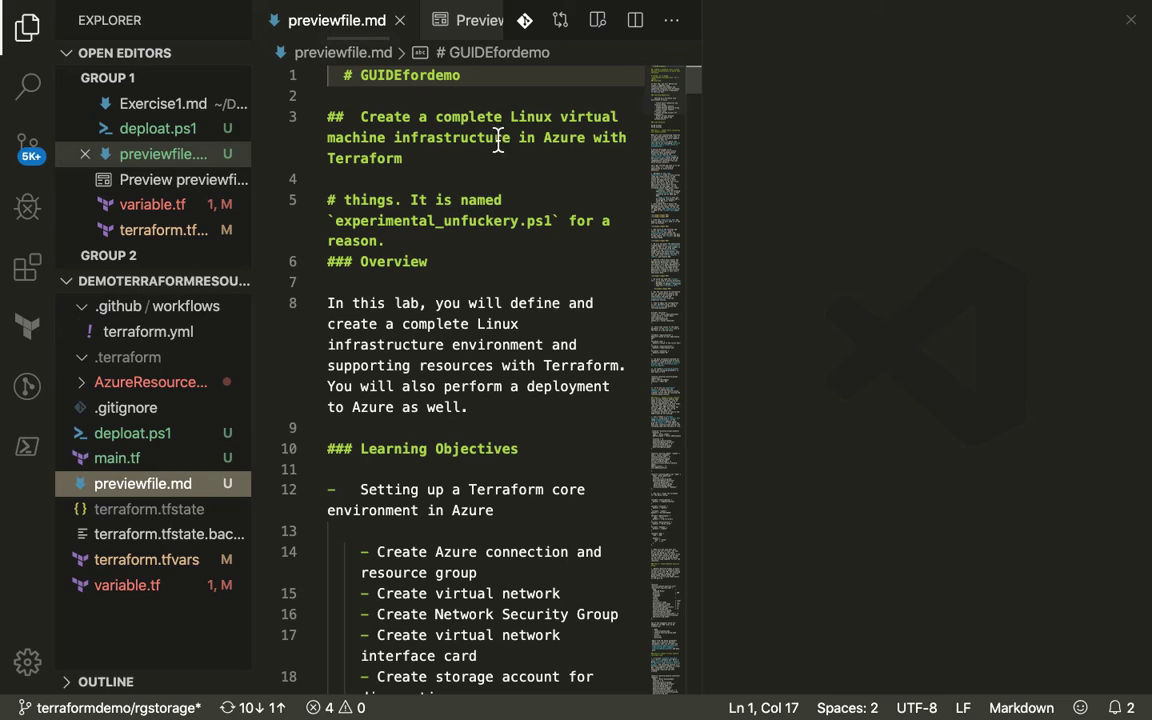
{"action": "mouse_move", "coordinate": [622, 90]}
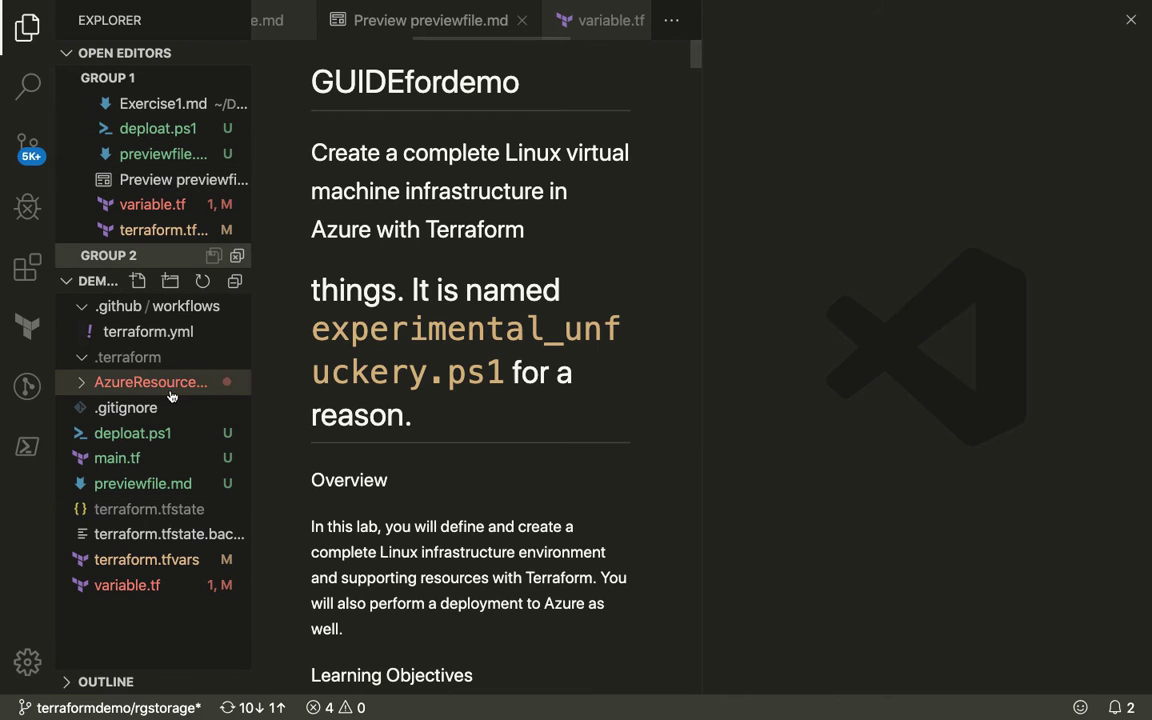
{"action": "left_click", "coordinate": [142, 483]}
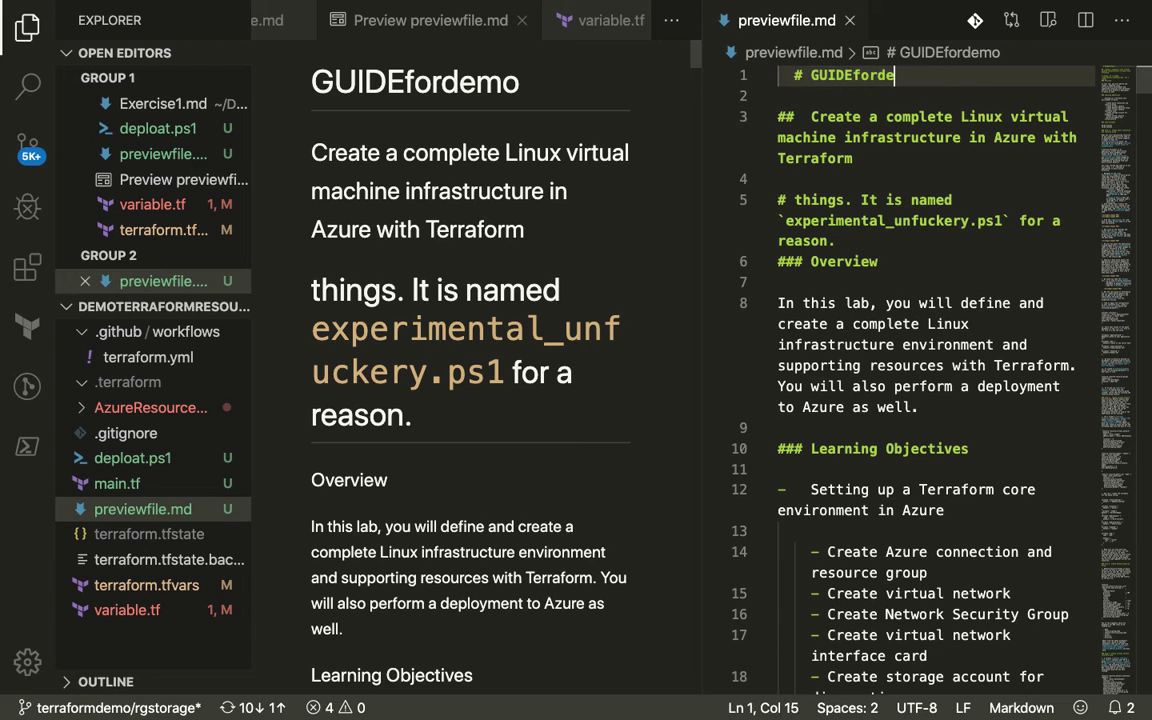
{"action": "key", "text": "BackSpace"}
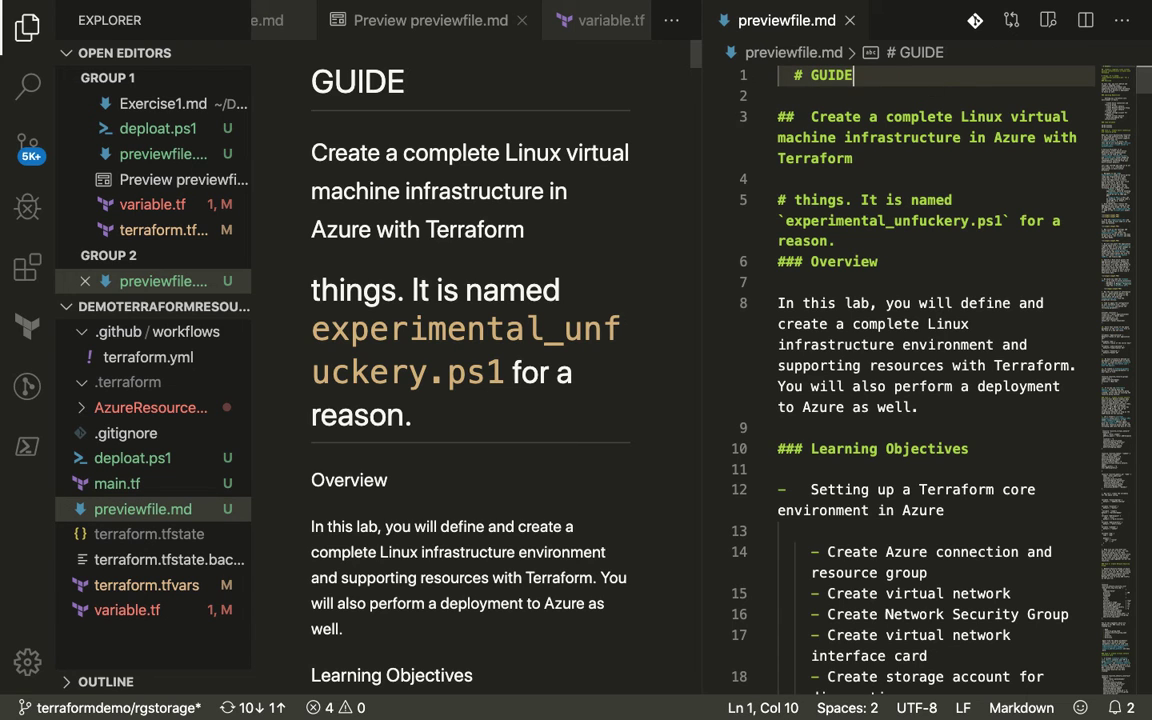
{"action": "scroll", "scroll_direction": "down", "scroll_amount": 3}
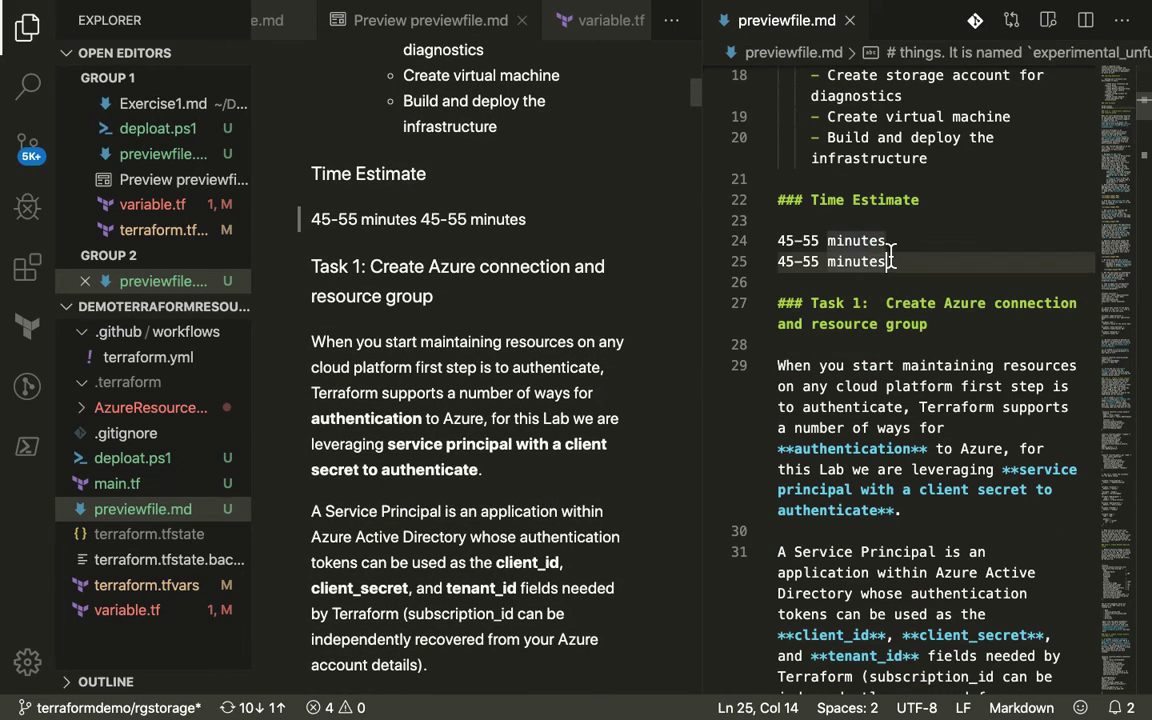
{"action": "type", "text": "fgbgfbr"}
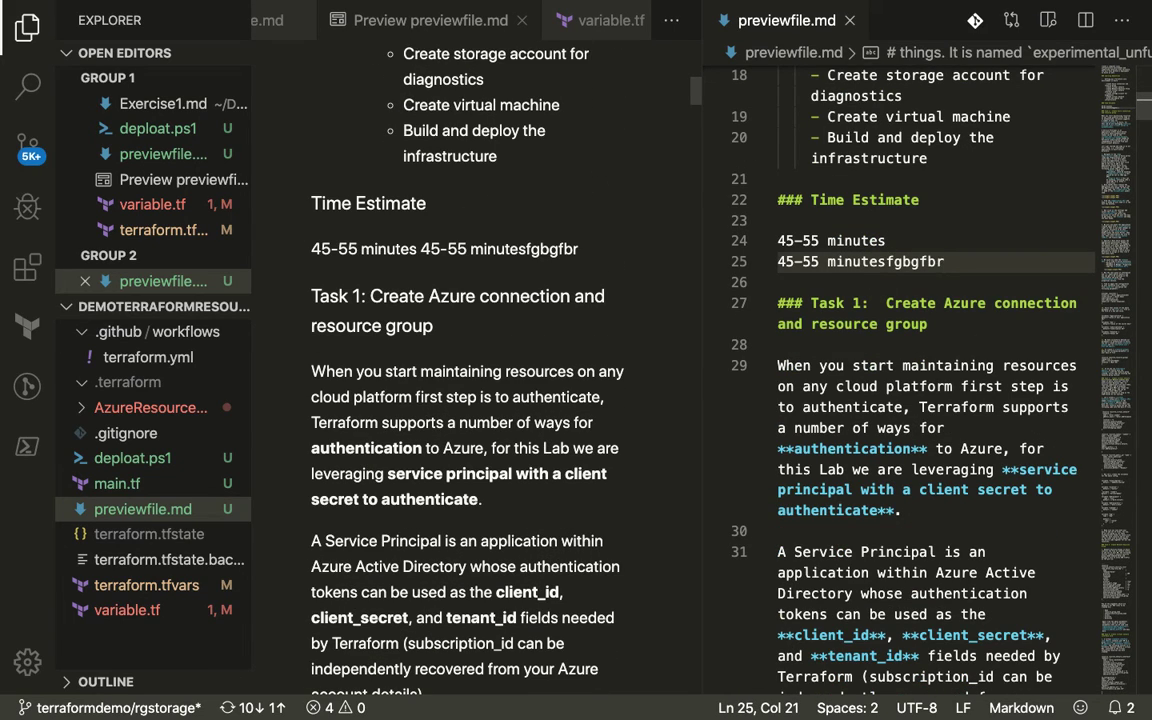
{"action": "key", "text": "BackSpace"}
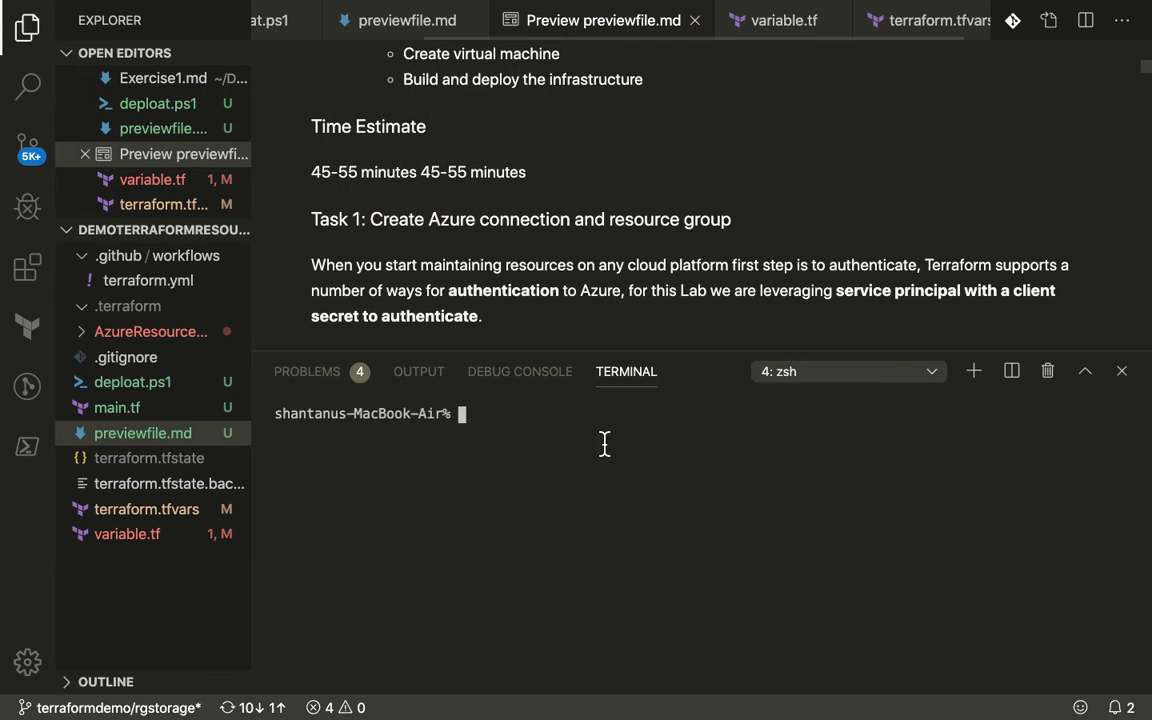
{"action": "mouse_move", "coordinate": [676, 493]}
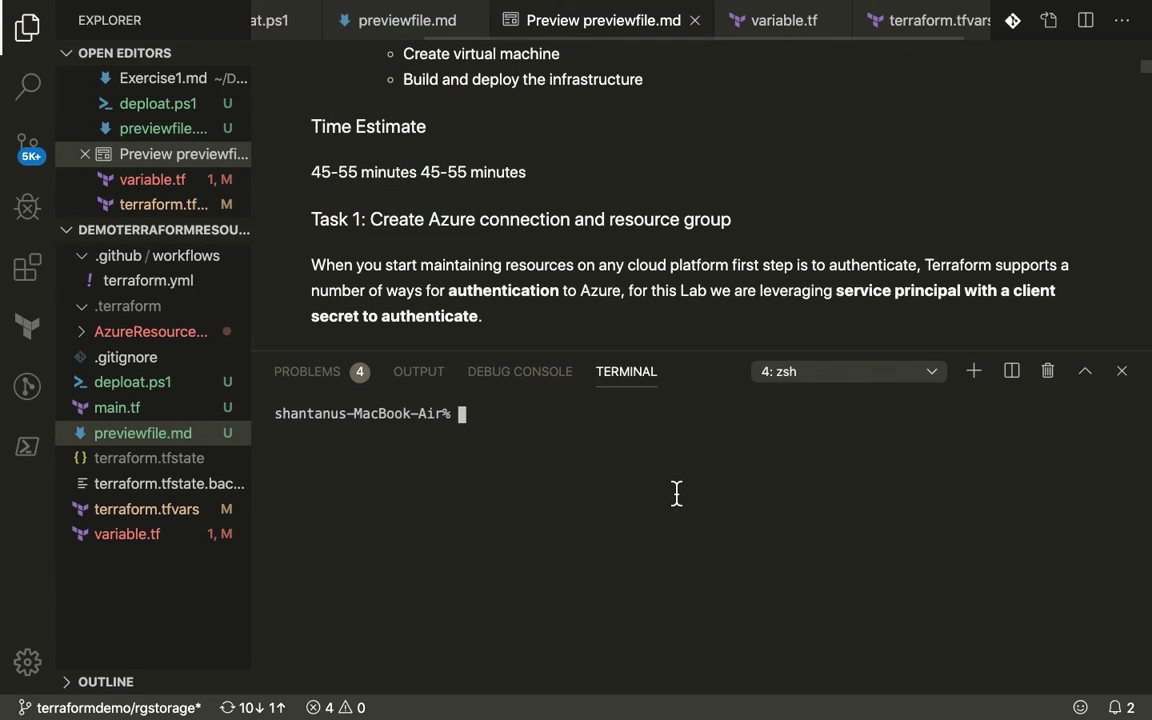
Split the terminal into three zsh panes and open demo.auto.tfvars from AzureResourceGroup
{"action": "left_click", "coordinate": [930, 371]}
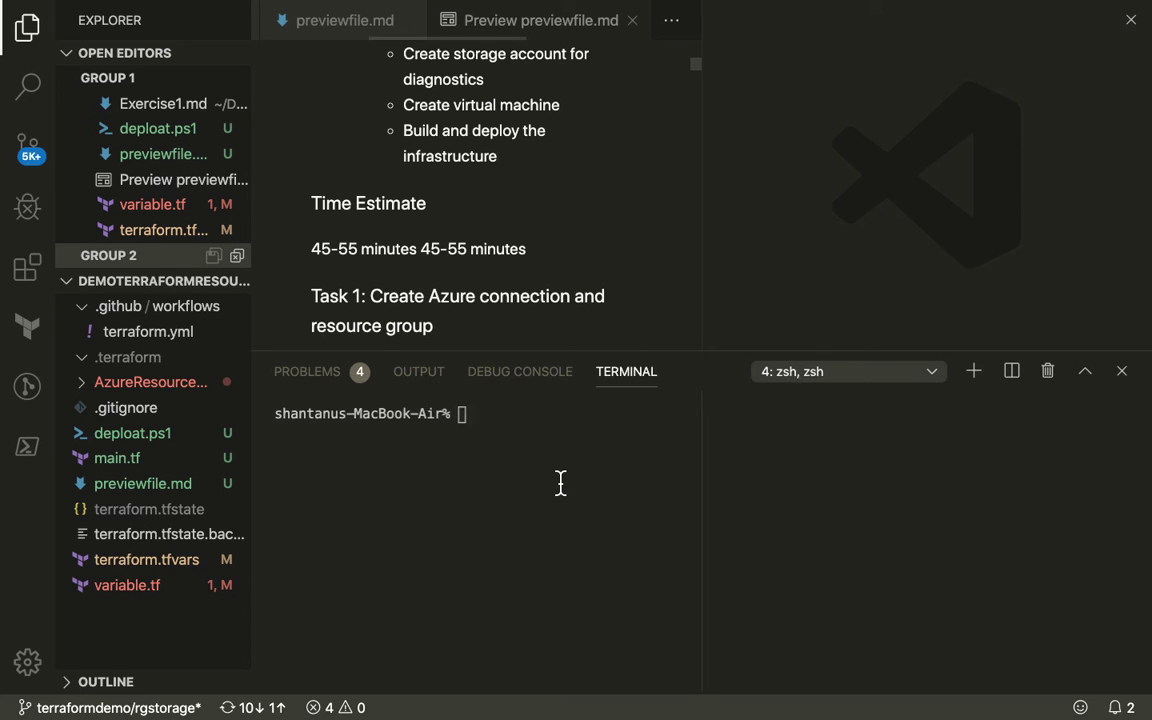
{"action": "left_click", "coordinate": [1010, 371]}
{"action": "type", "text": "fvbdsfjv"}
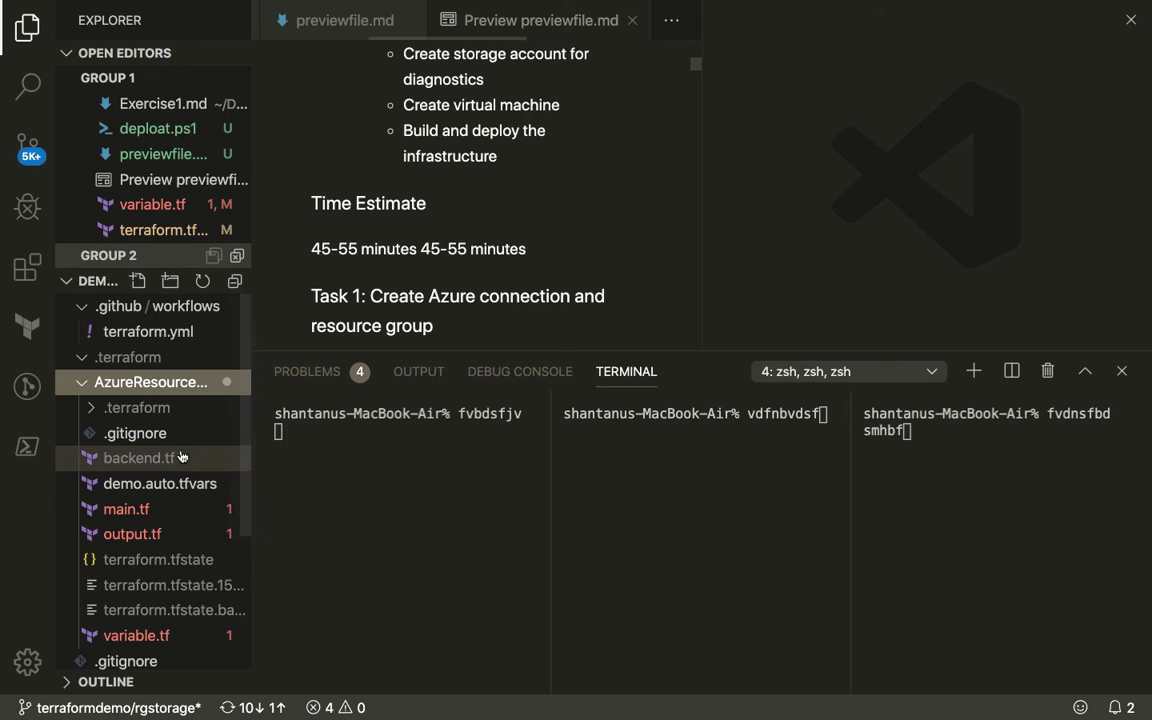
{"action": "left_click", "coordinate": [139, 483]}
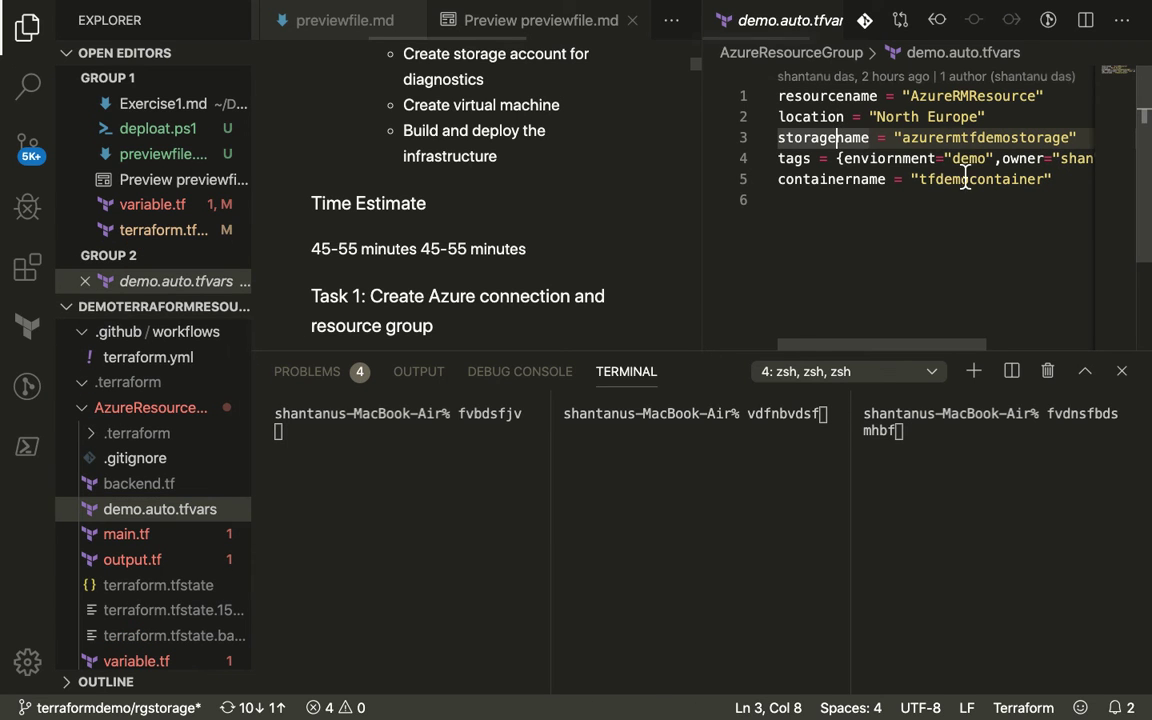
{"action": "mouse_move", "coordinate": [964, 395]}
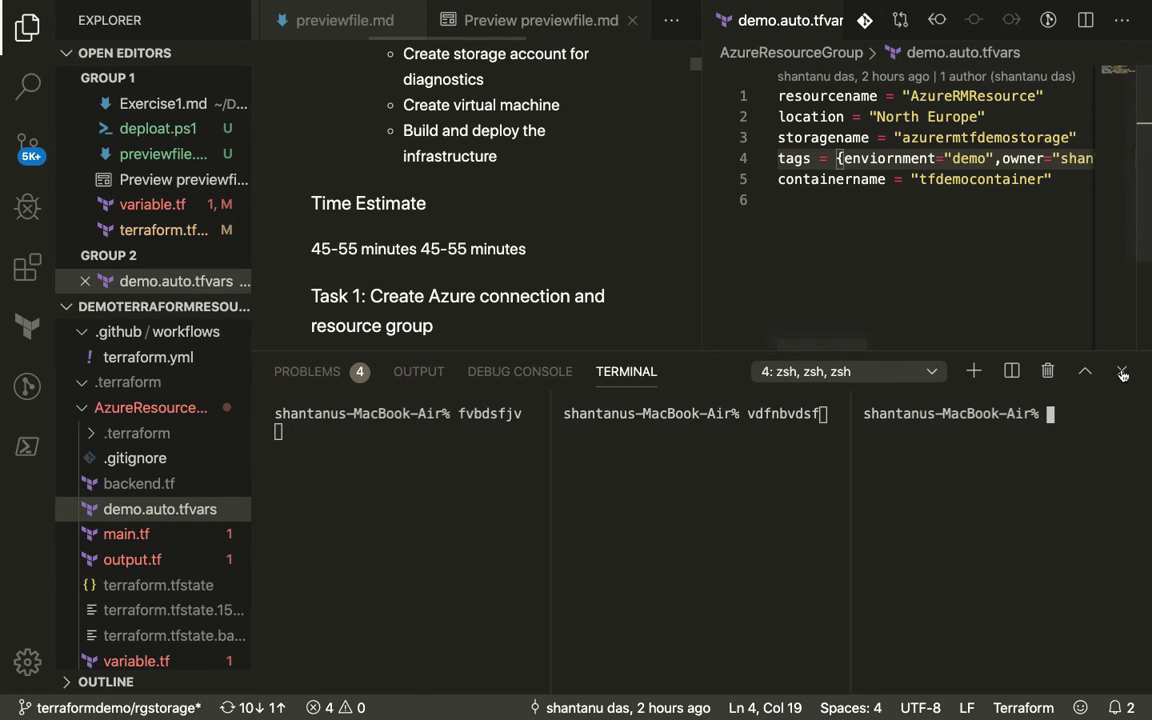
Close the terminal panel and the demo.auto.tfvars editor group
{"action": "left_click", "coordinate": [1122, 371]}
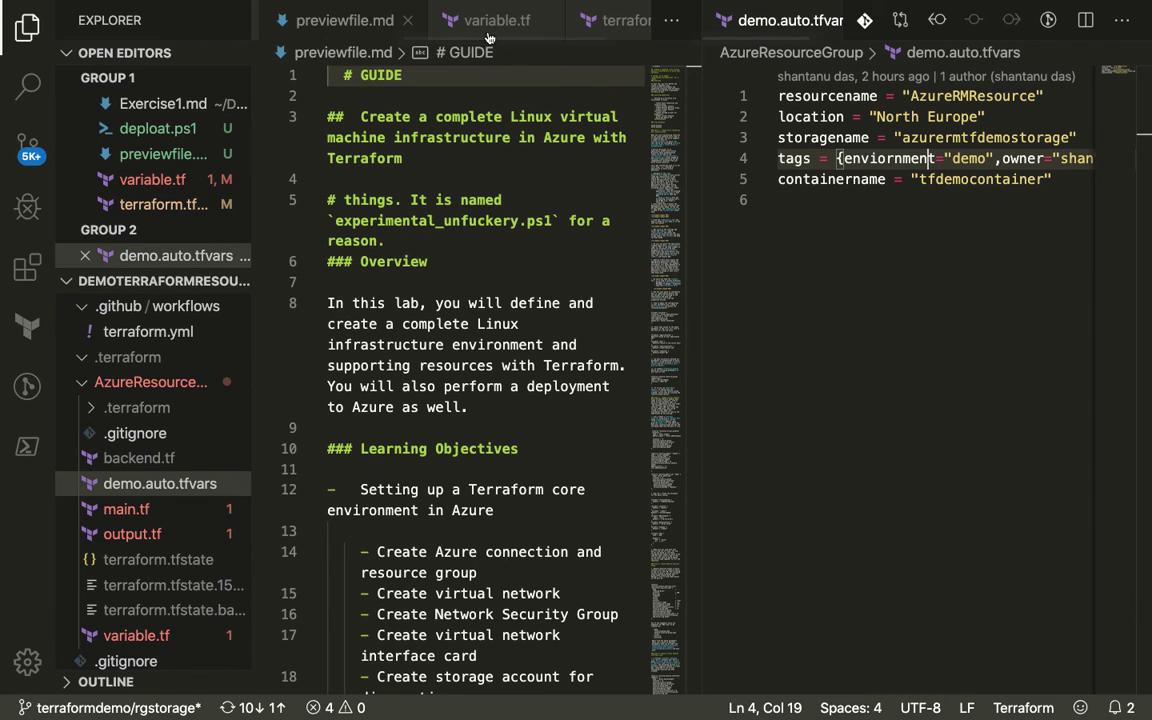
{"action": "mouse_move", "coordinate": [1087, 8]}
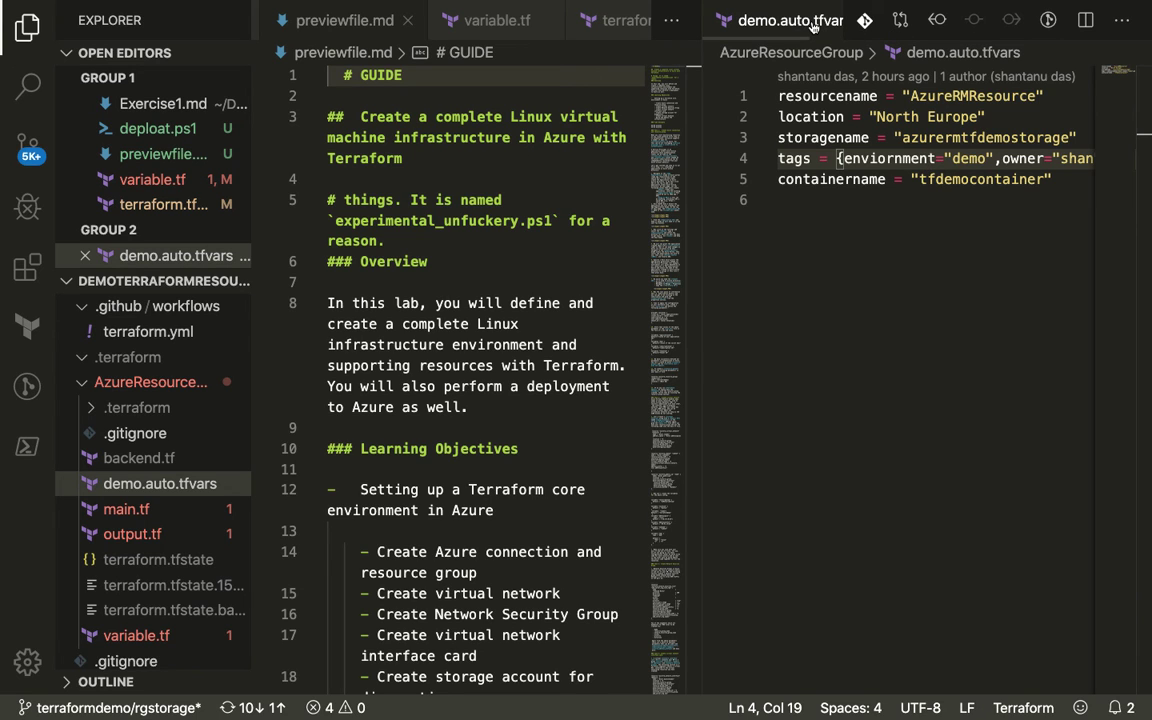
{"action": "left_click", "coordinate": [559, 20]}
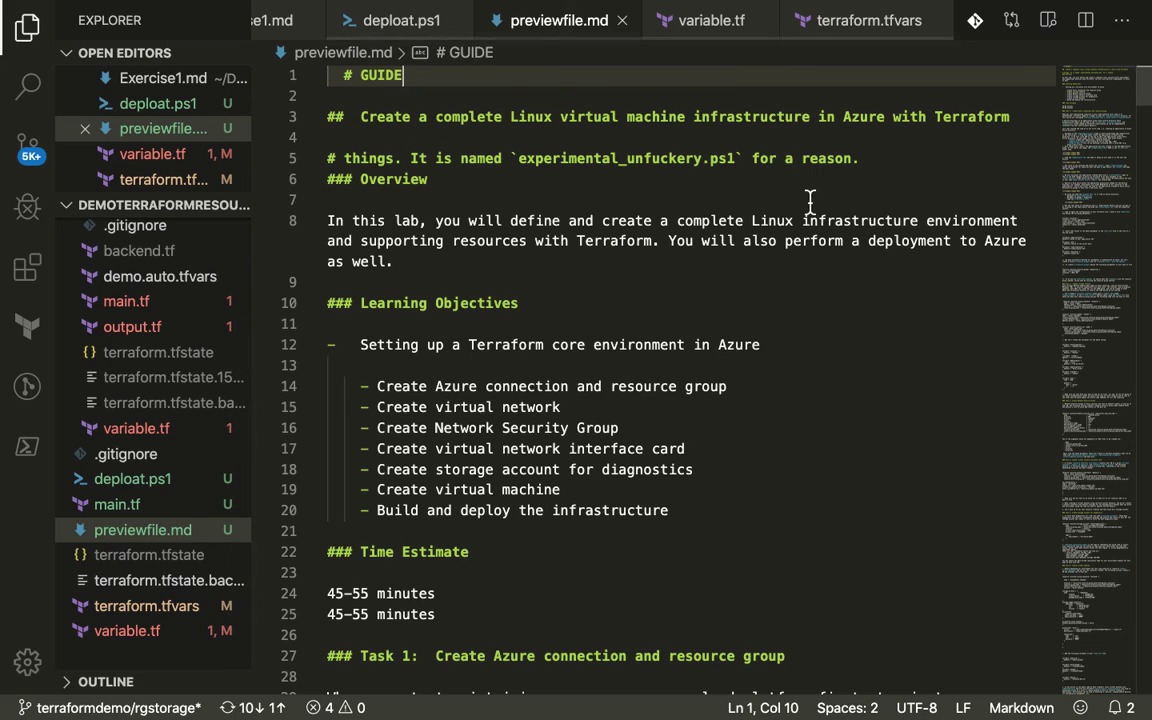
{"action": "mouse_move", "coordinate": [690, 253]}
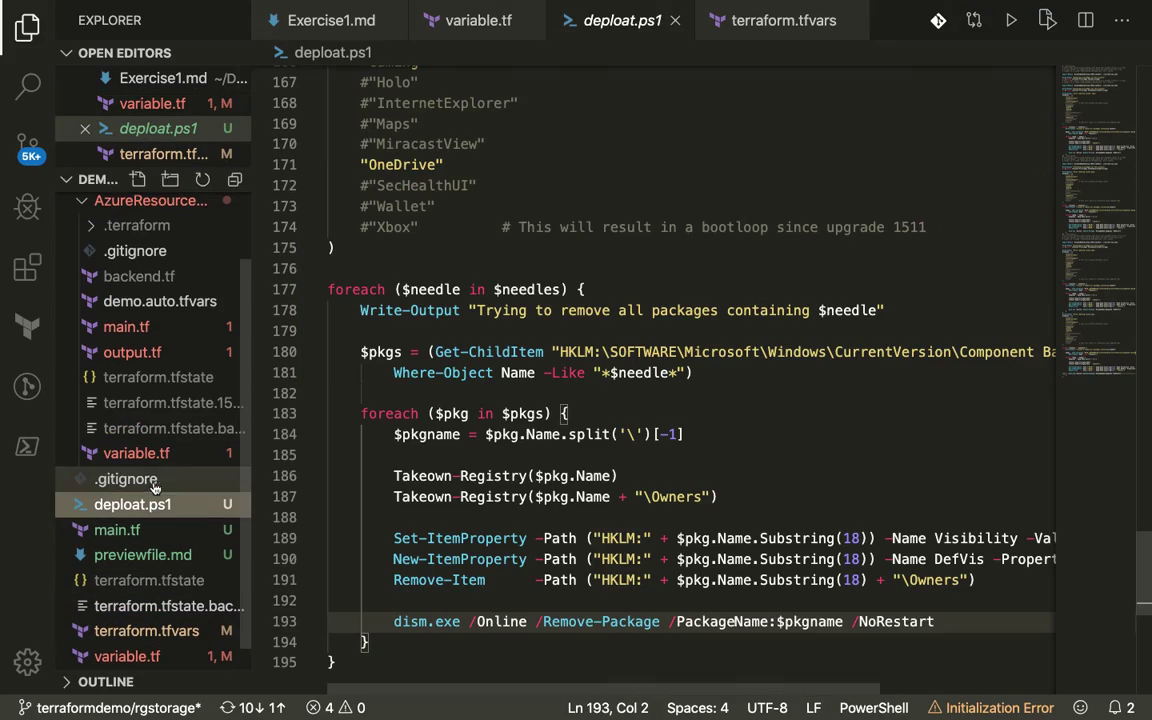
Scroll deploat.ps1 back to the top, keeping only the line 23 breakpoint
{"action": "scroll", "scroll_direction": "up", "scroll_amount": 3}
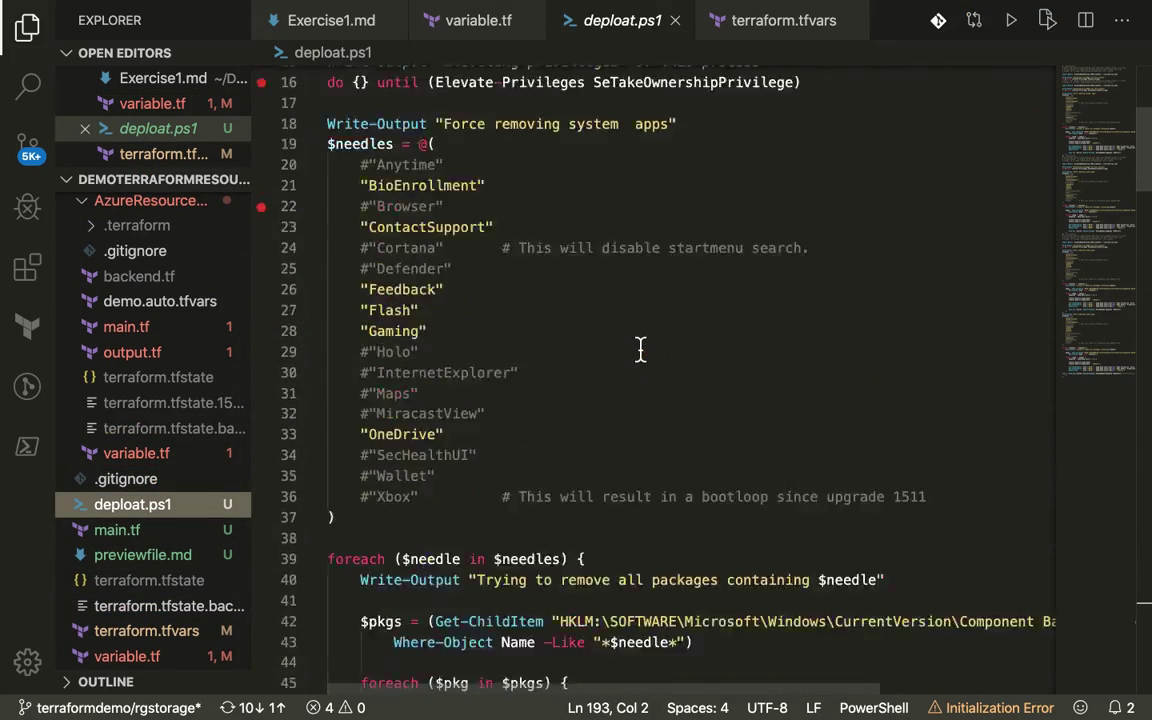
{"action": "scroll", "scroll_direction": "up", "scroll_amount": 3}
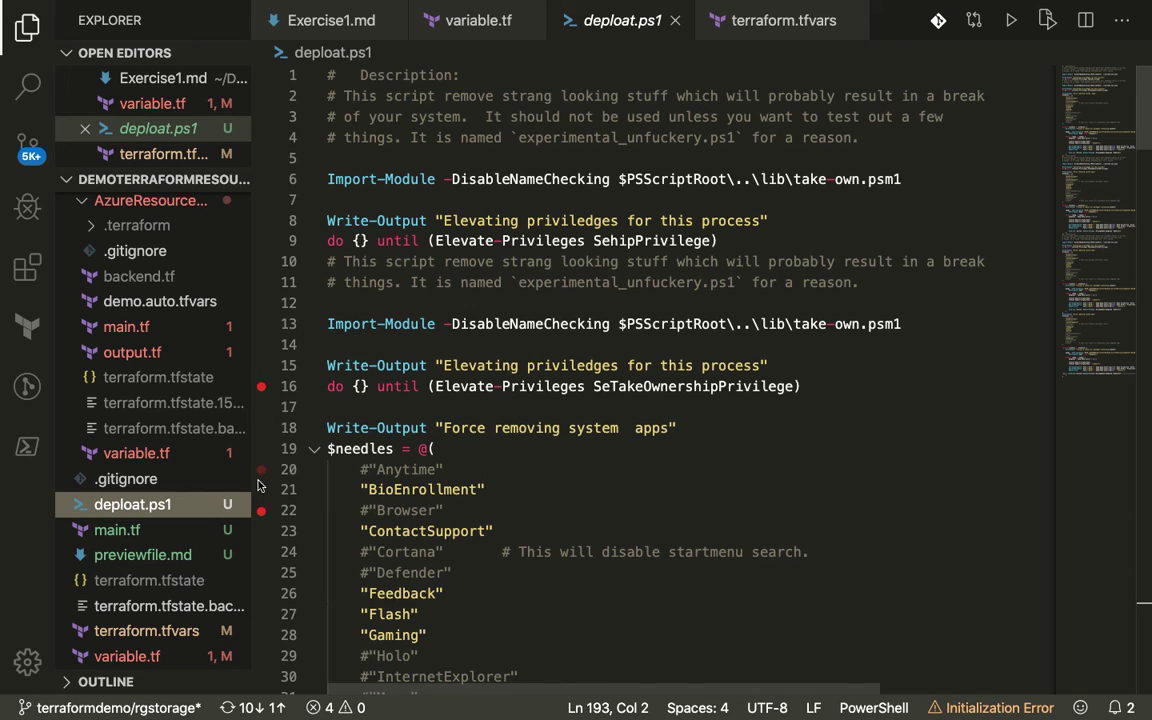
{"action": "mouse_move", "coordinate": [261, 390]}
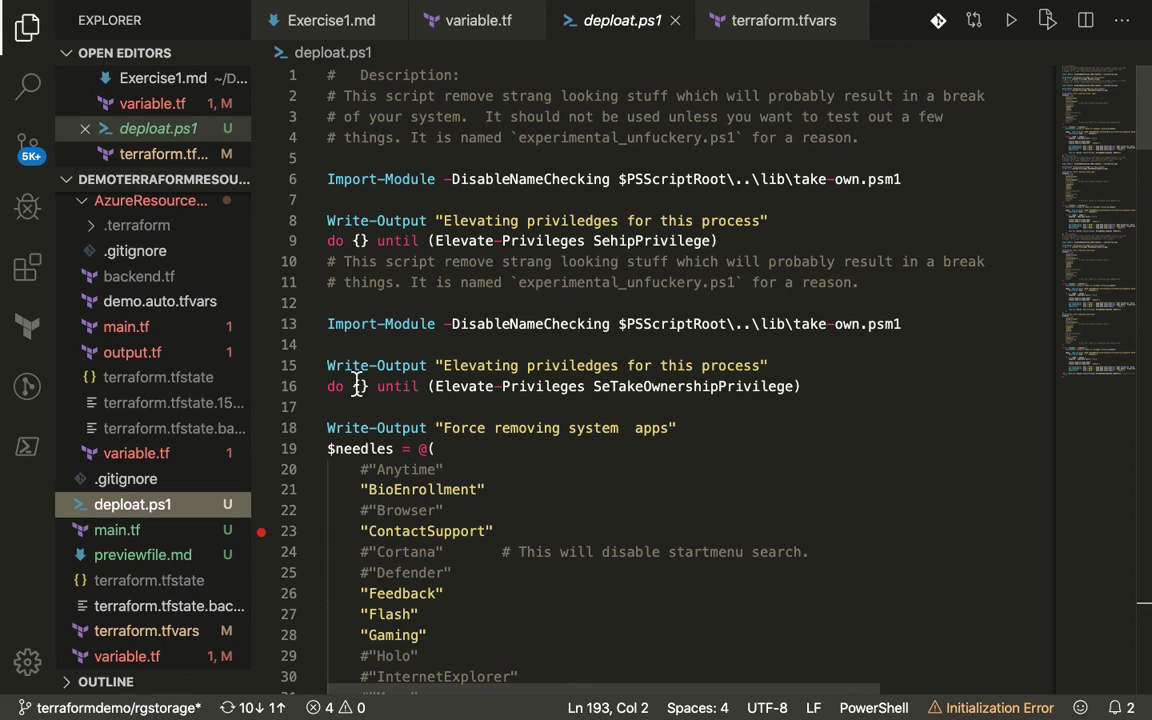
{"action": "mouse_move", "coordinate": [424, 195]}
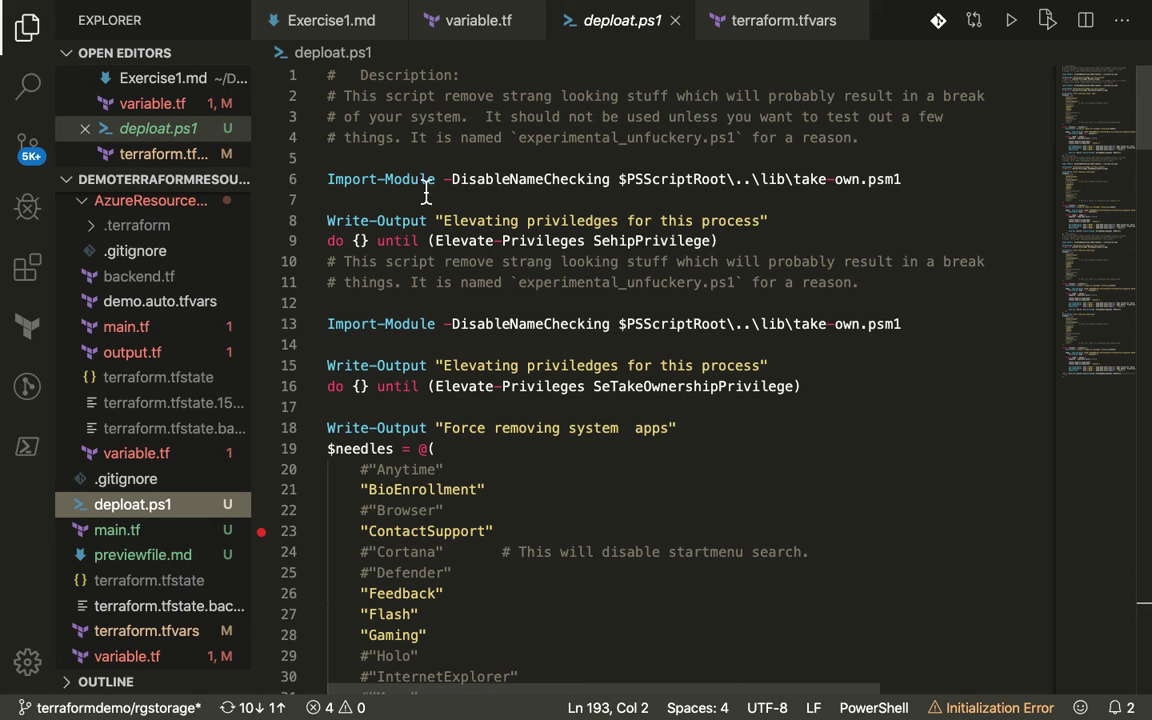
{"action": "left_click", "coordinate": [822, 9]}
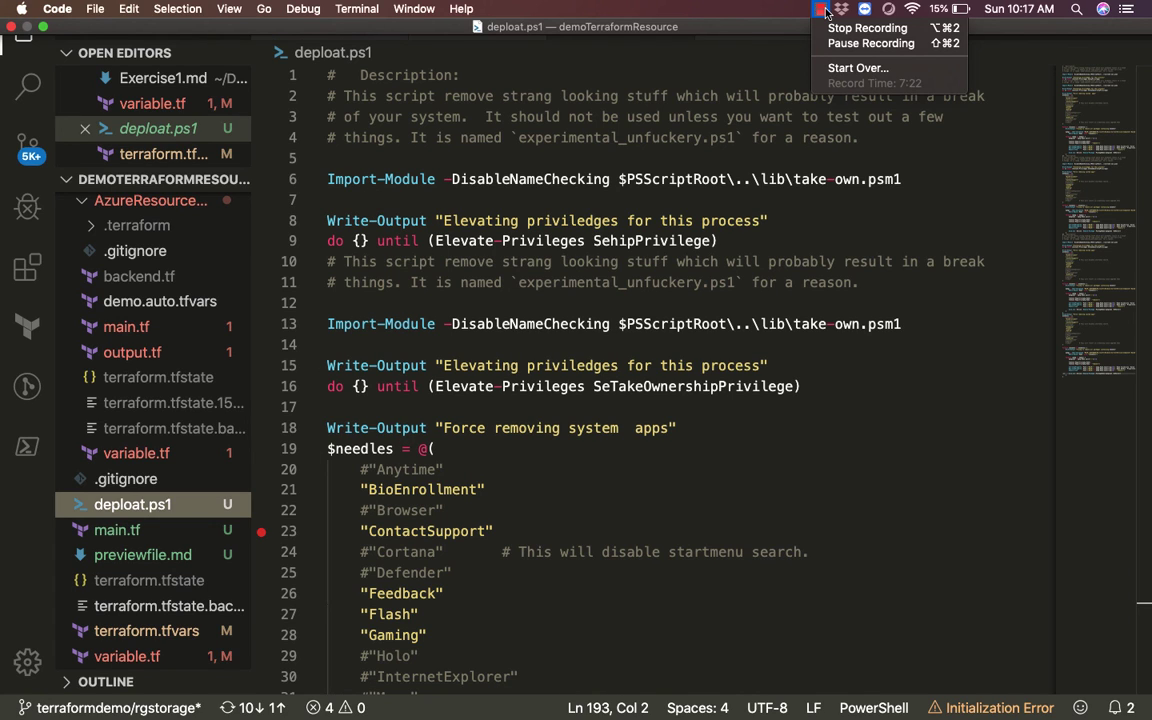
{"action": "mouse_move", "coordinate": [615, 154]}
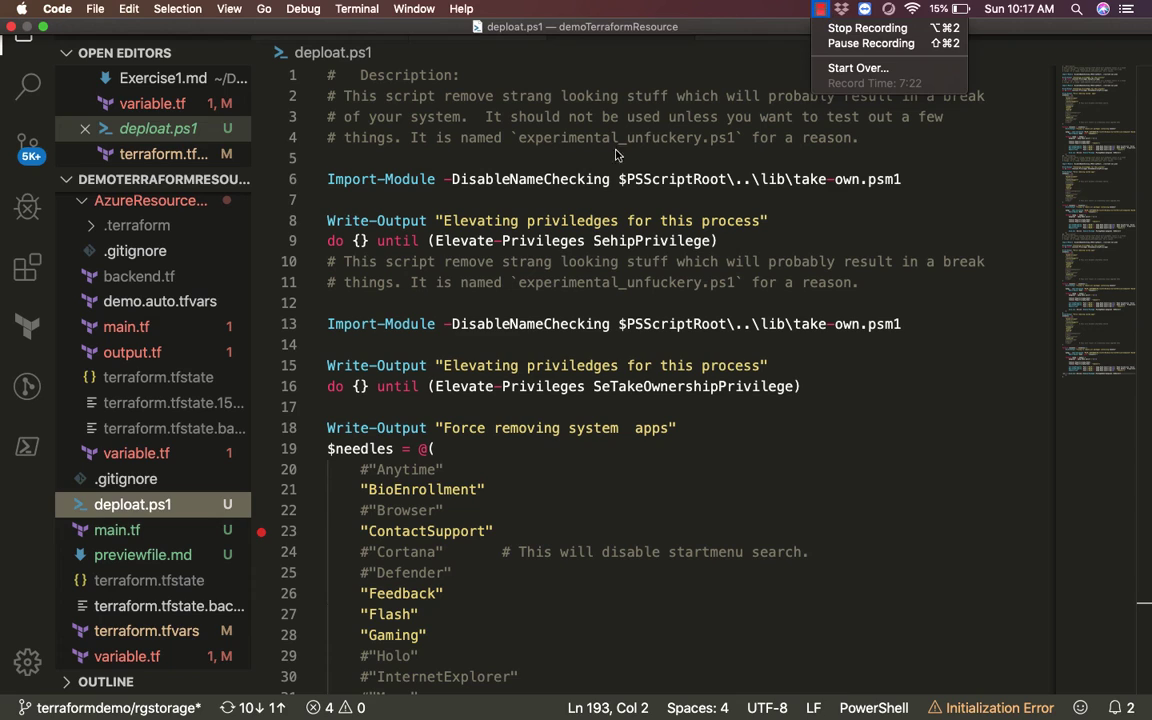